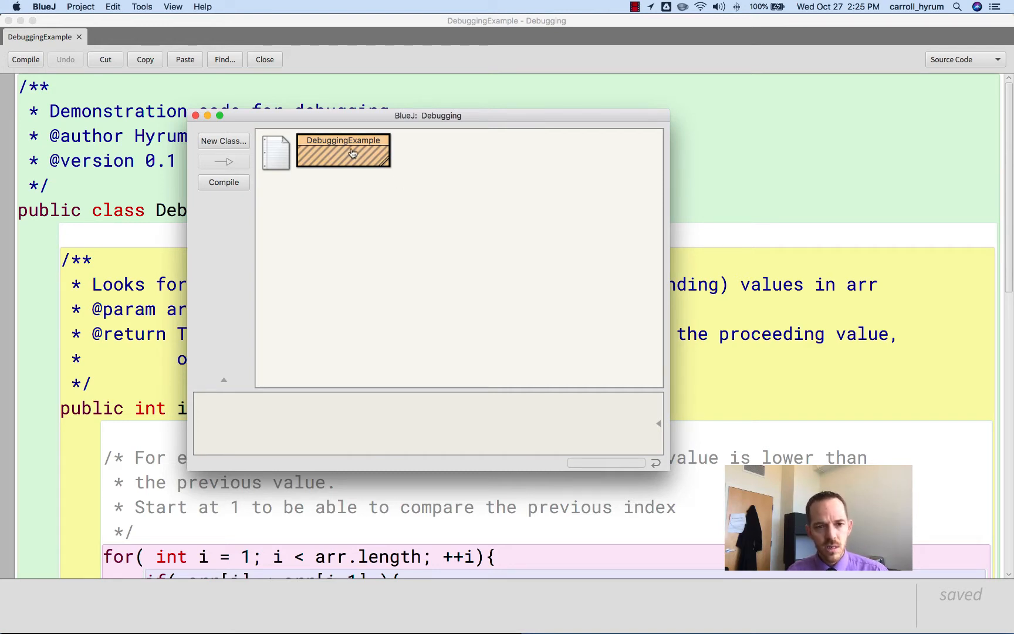
Bring the DebuggingExample editor forward and scroll through indexOfFirstNonAscending down to main
{"action": "left_click", "coordinate": [194, 115]}
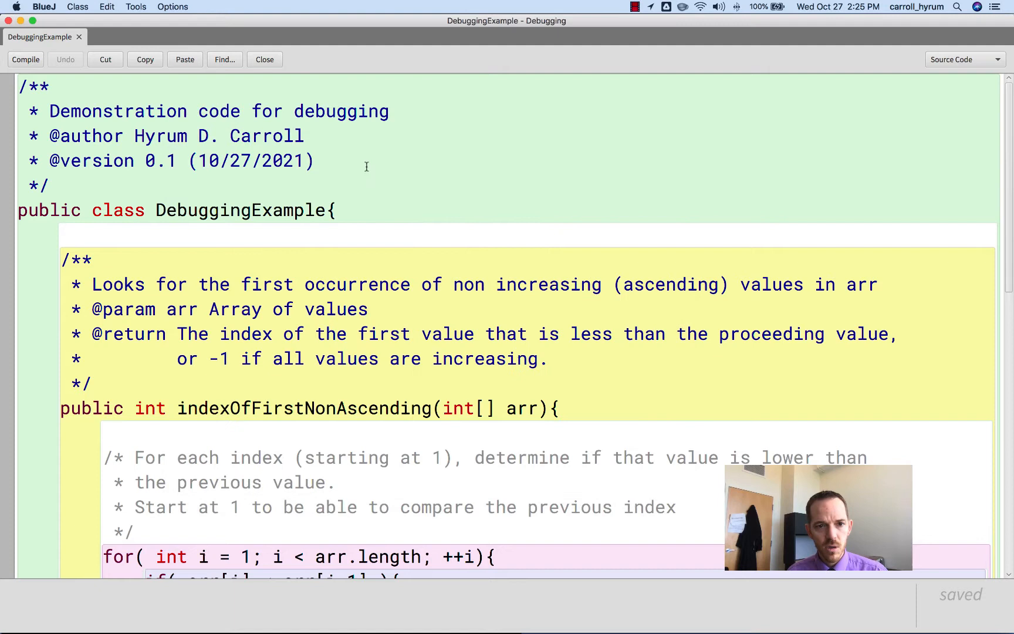
{"action": "mouse_move", "coordinate": [322, 155]}
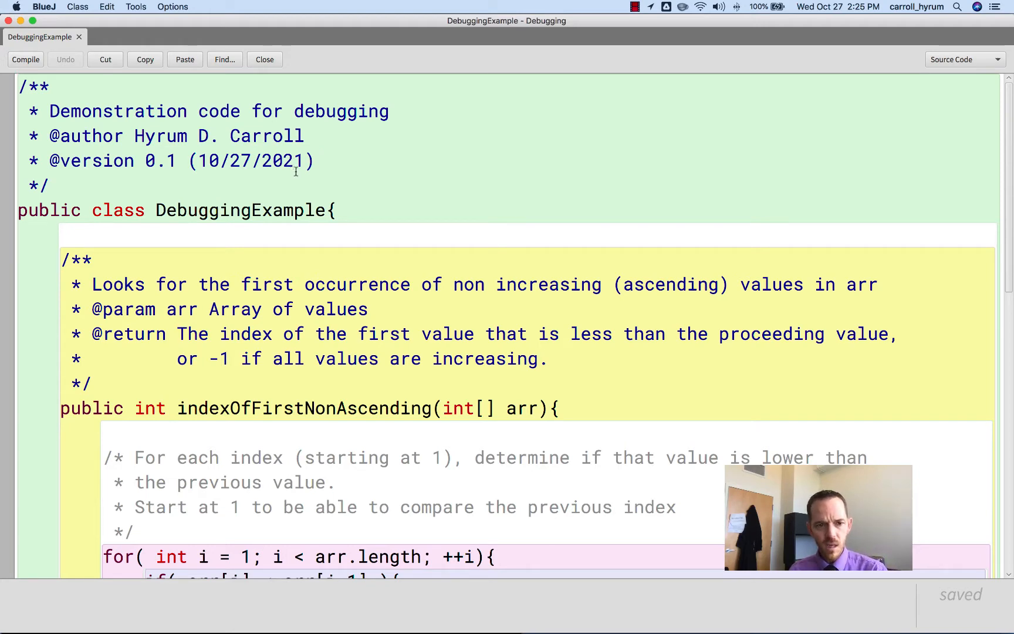
{"action": "scroll", "scroll_direction": "down", "scroll_amount": 3}
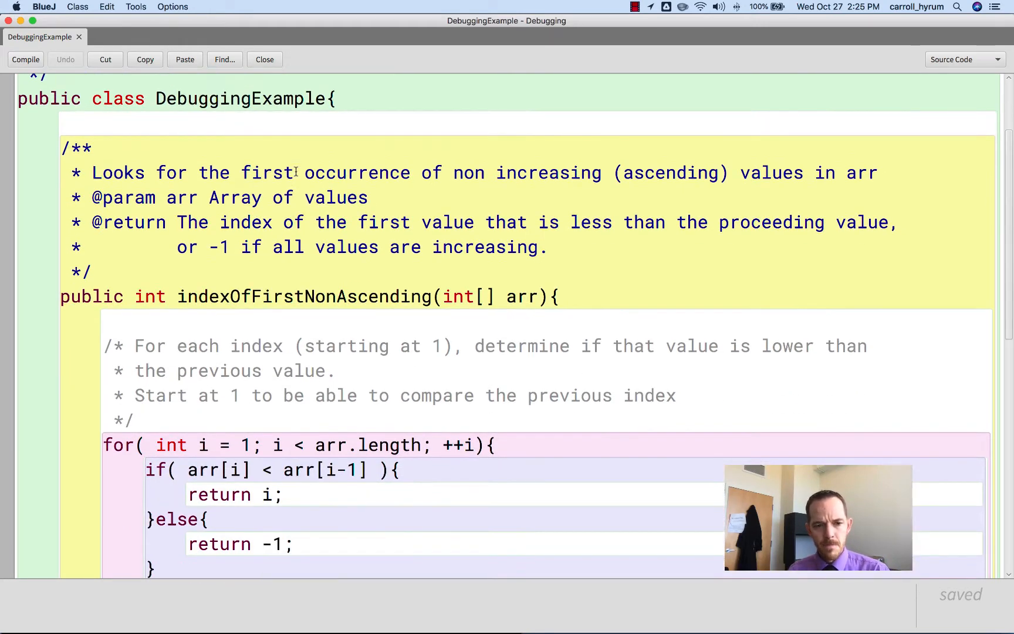
{"action": "scroll", "scroll_direction": "down", "scroll_amount": 3}
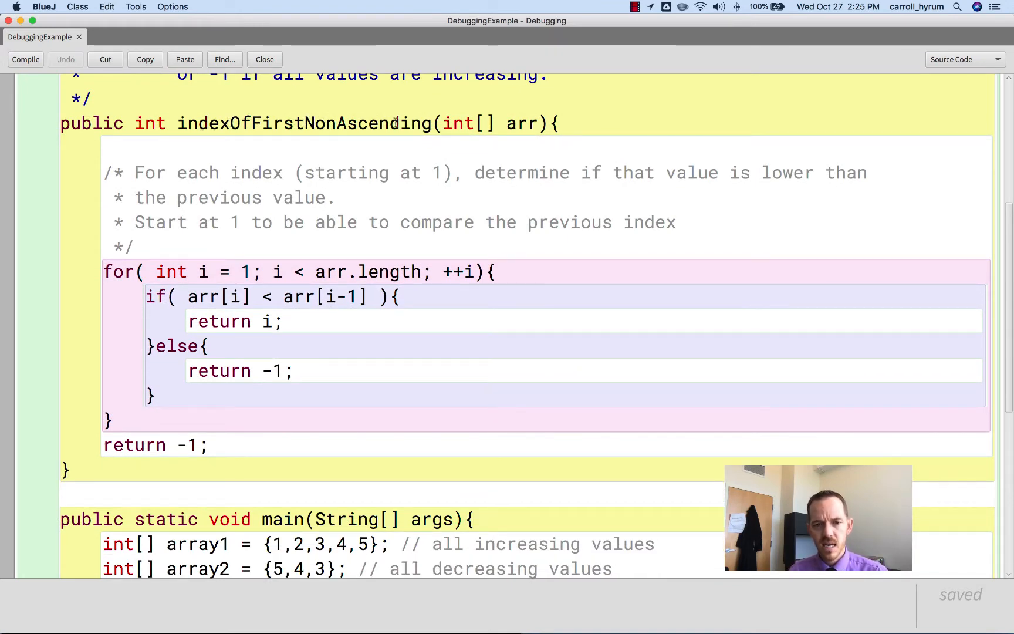
{"action": "scroll", "scroll_direction": "up", "scroll_amount": 3}
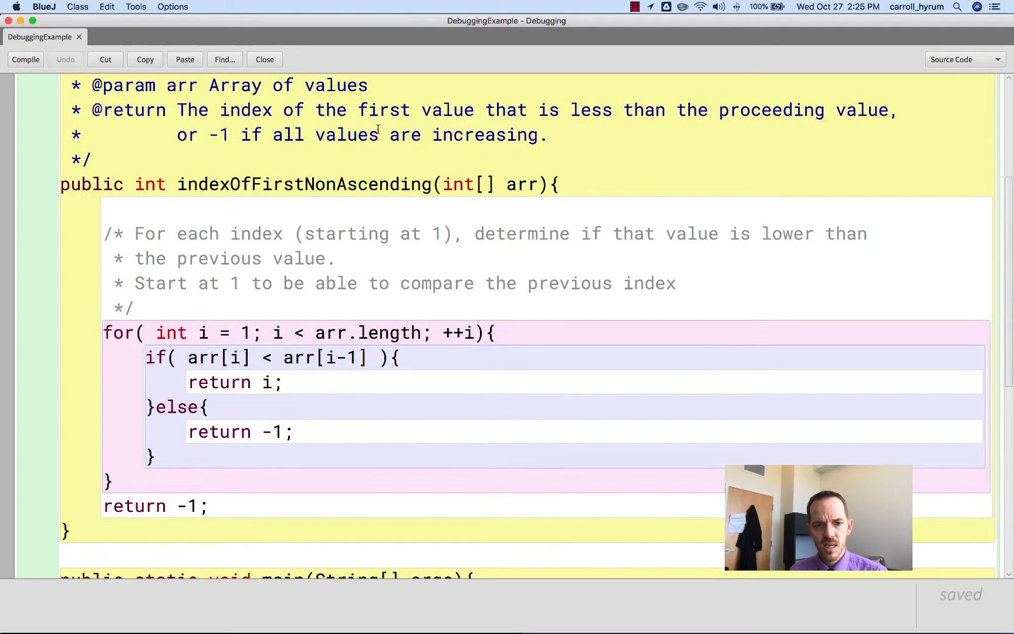
{"action": "scroll", "scroll_direction": "up", "scroll_amount": 3}
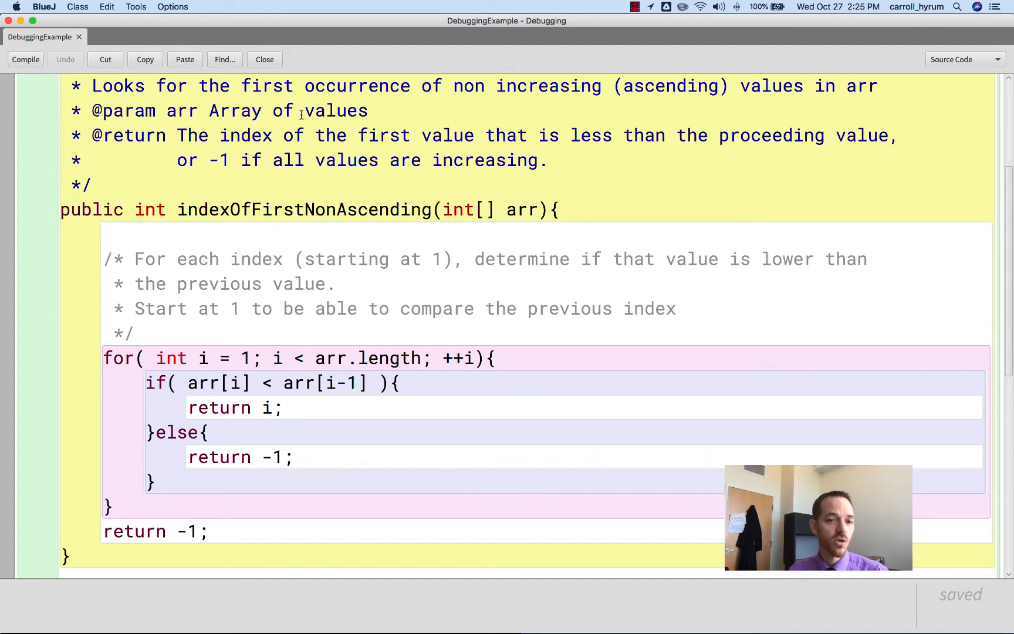
{"action": "scroll", "scroll_direction": "up", "scroll_amount": 3}
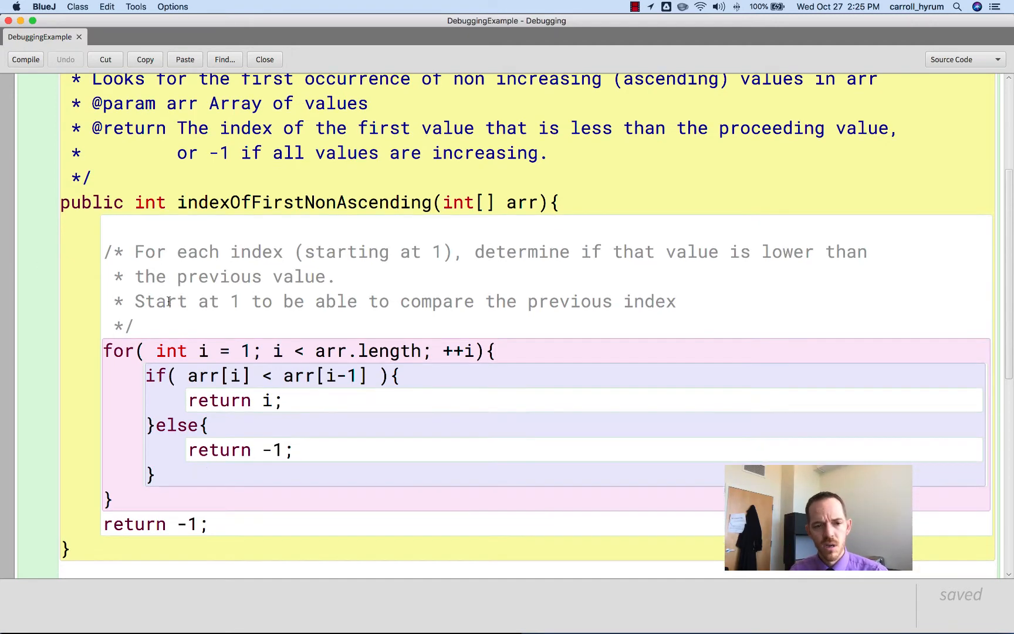
{"action": "scroll", "scroll_direction": "down", "scroll_amount": 3}
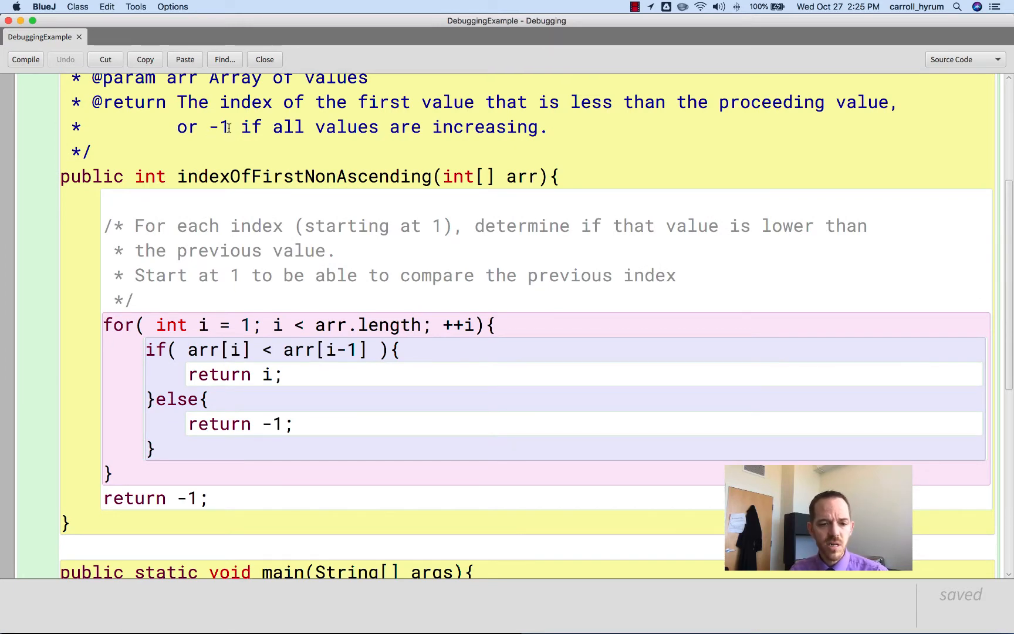
{"action": "scroll", "scroll_direction": "down", "scroll_amount": 3}
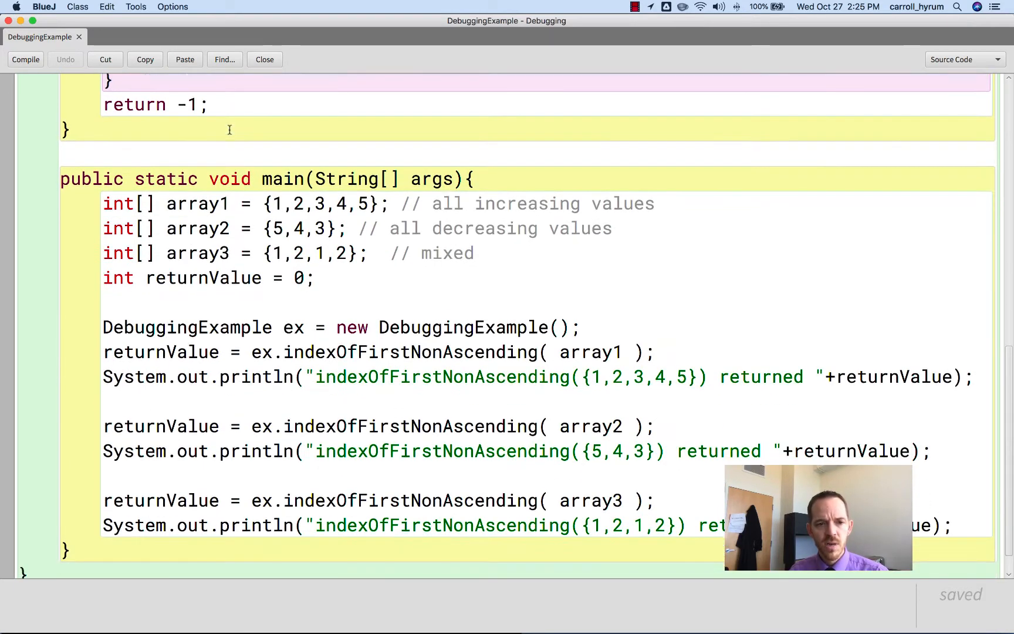
{"action": "scroll", "scroll_direction": "up", "scroll_amount": 3}
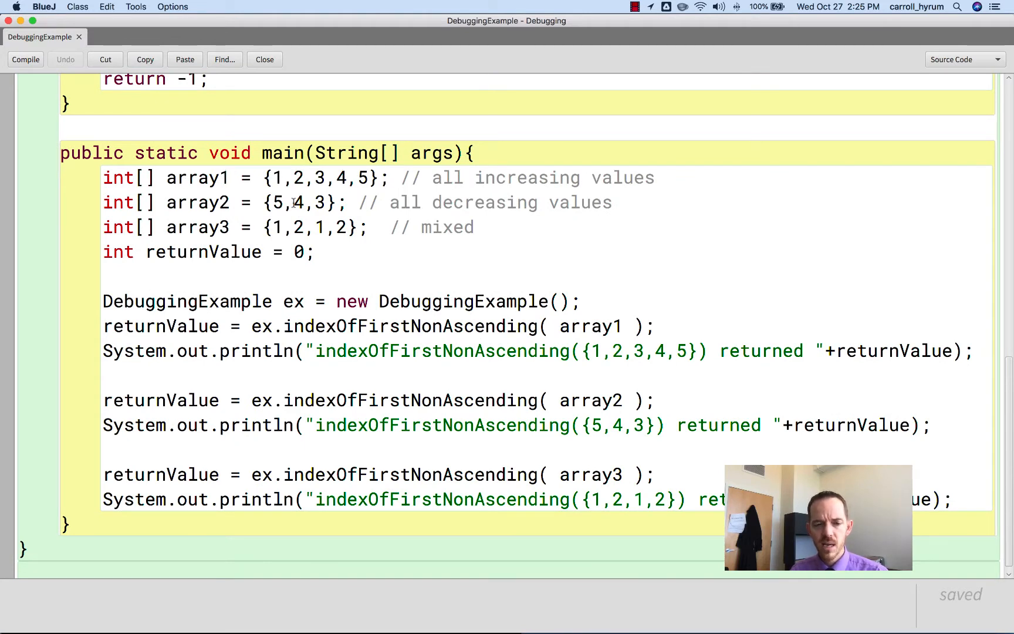
{"action": "mouse_move", "coordinate": [304, 227]}
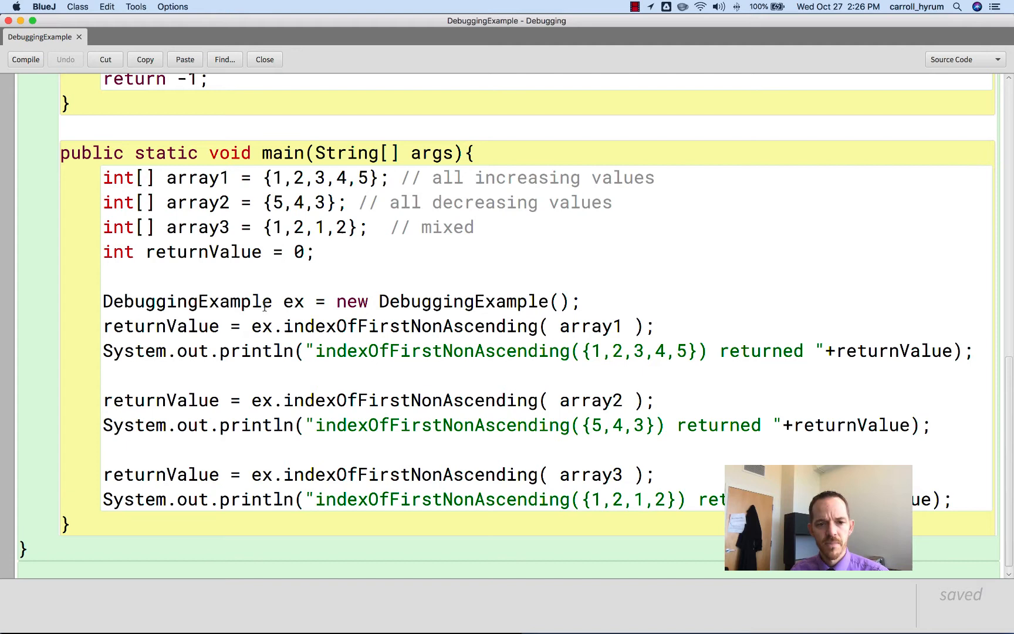
{"action": "mouse_move", "coordinate": [445, 301]}
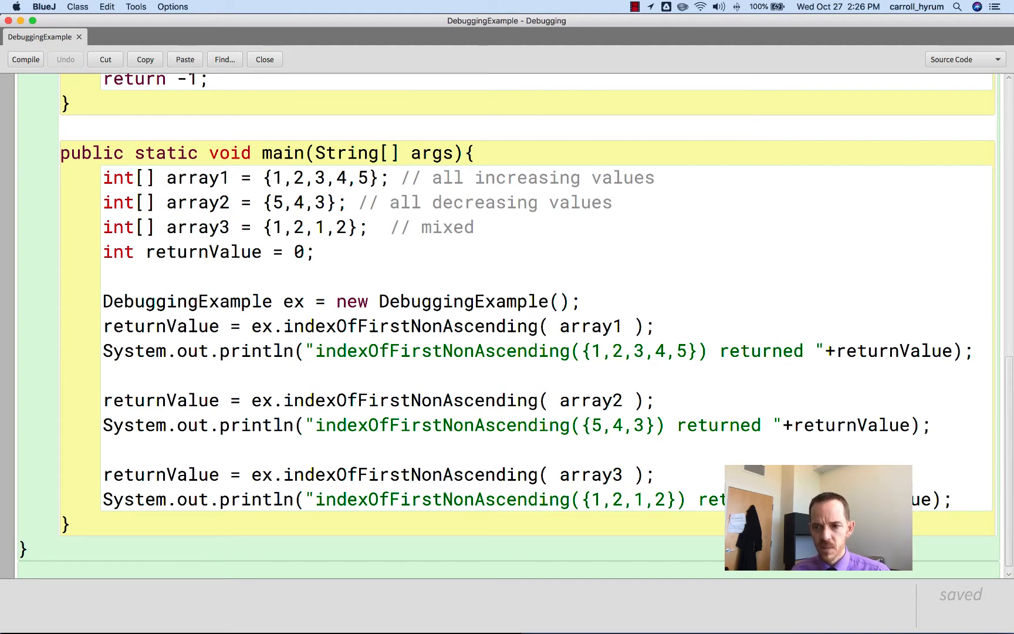
Compile DebuggingExample and run void main(String[] args) with no arguments, printing -1, 1, -1
{"action": "left_click", "coordinate": [25, 59]}
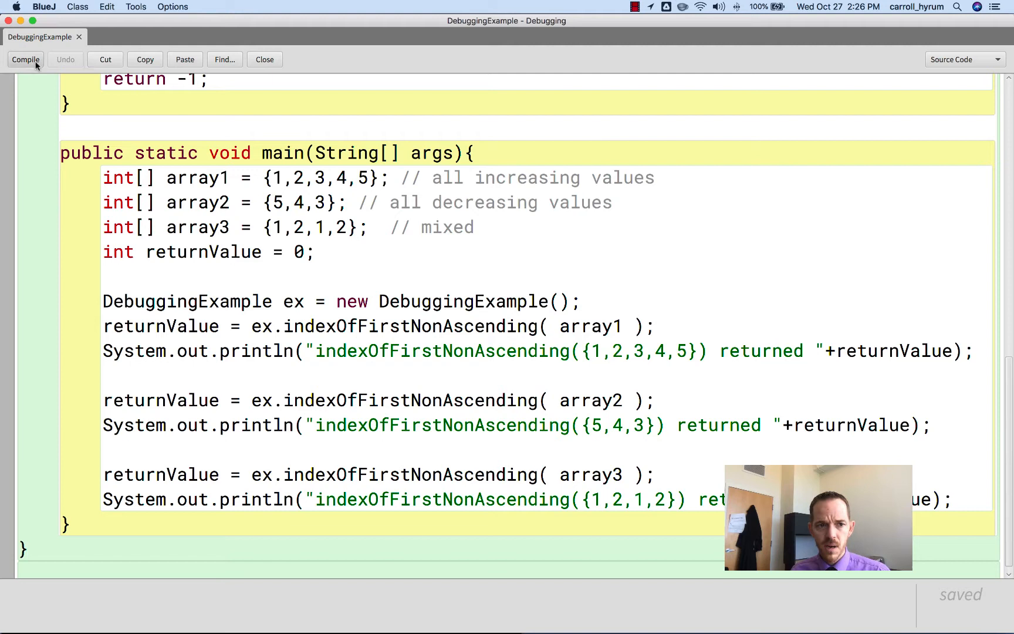
{"action": "left_click", "coordinate": [24, 59]}
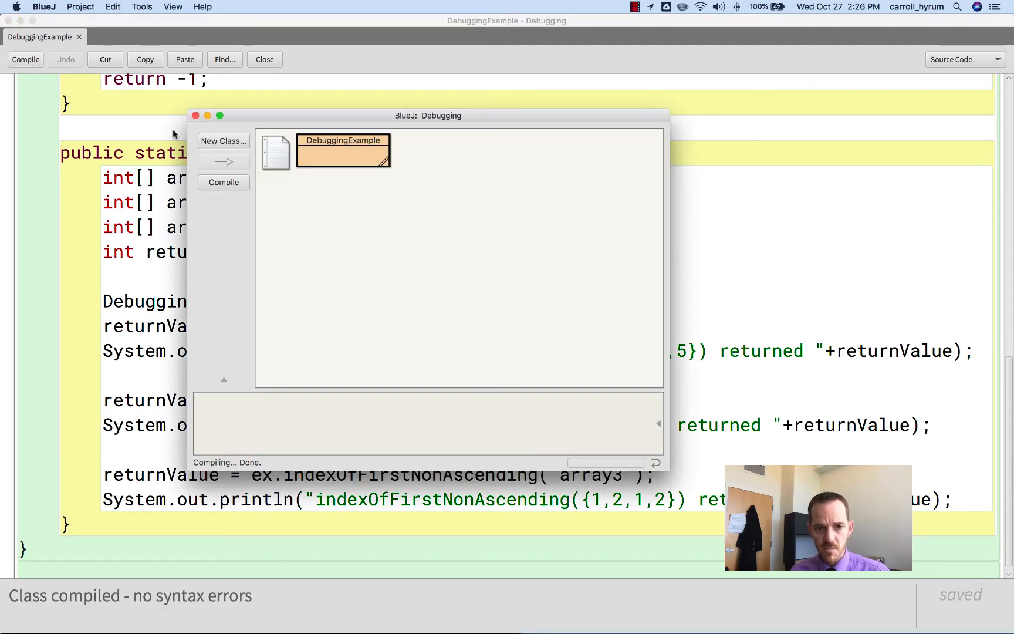
{"action": "right_click", "coordinate": [344, 150]}
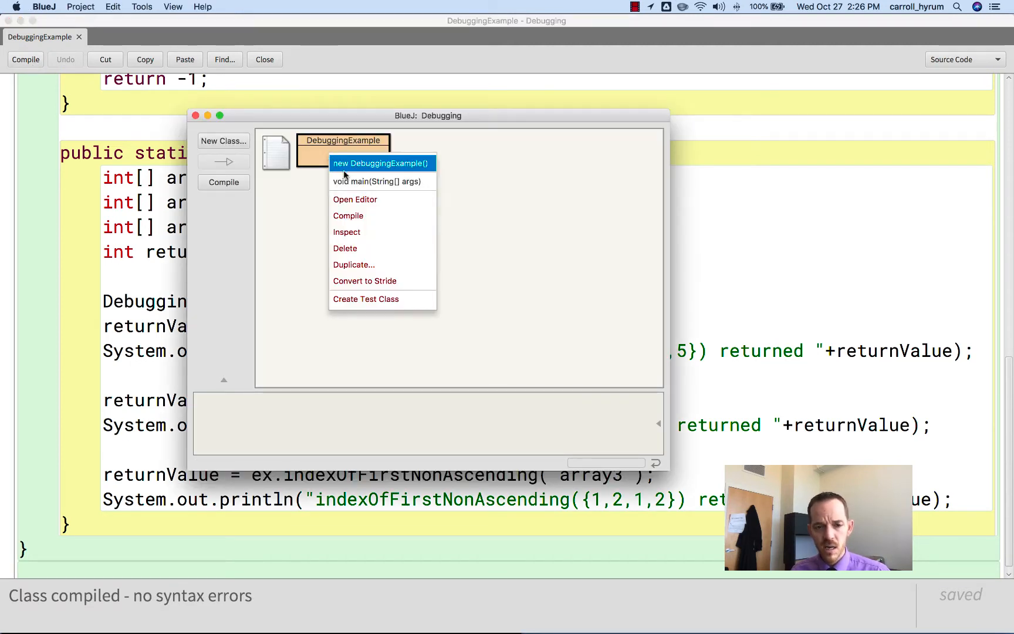
{"action": "left_click", "coordinate": [378, 181]}
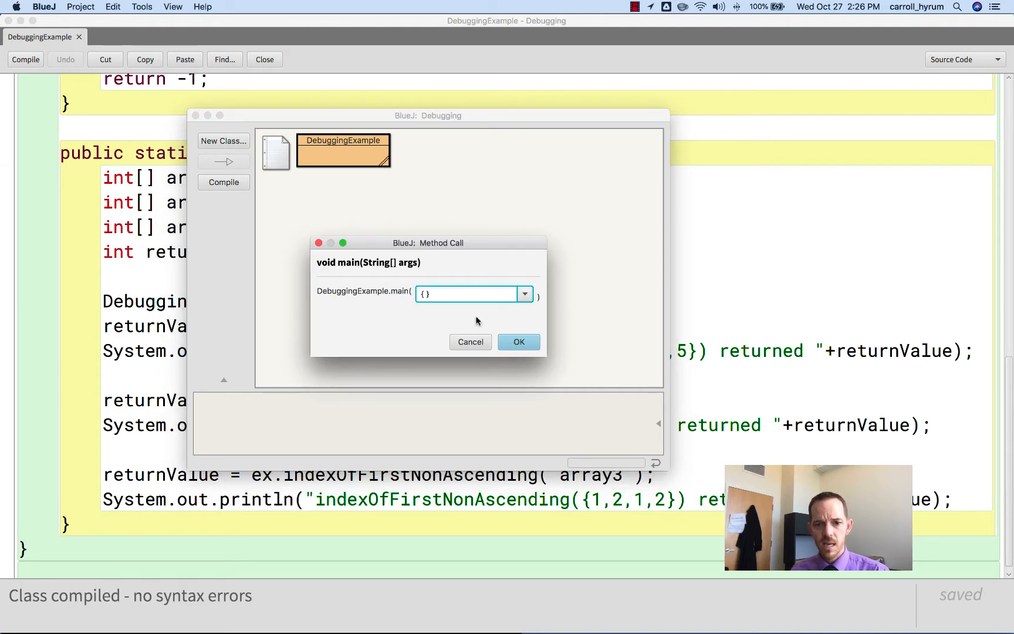
{"action": "left_click", "coordinate": [518, 342]}
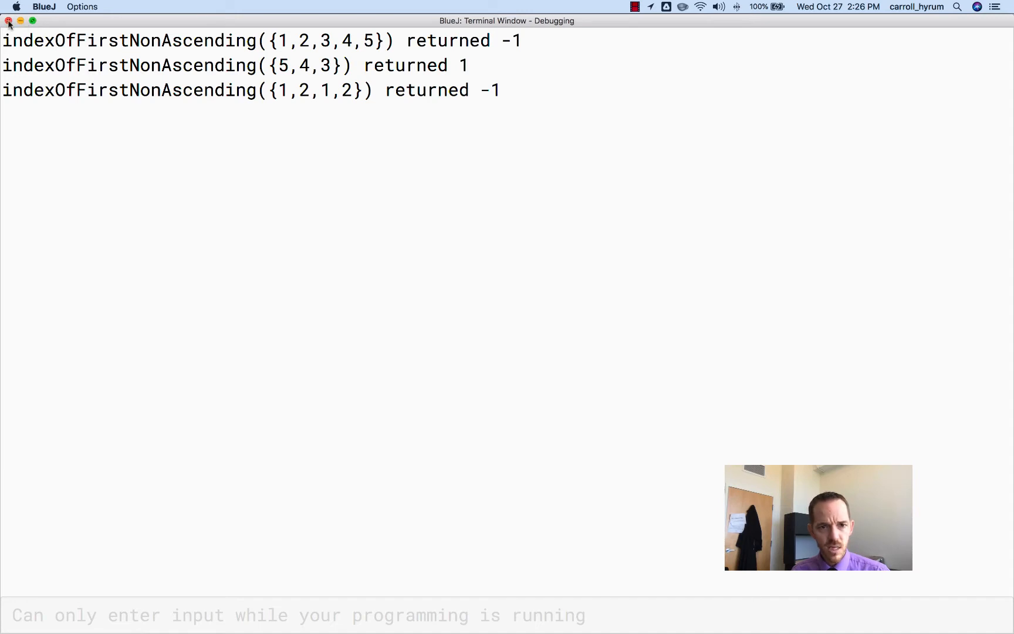
Close the terminal and set a breakpoint on the array3 indexOfFirstNonAscending call in main
{"action": "left_click", "coordinate": [10, 24]}
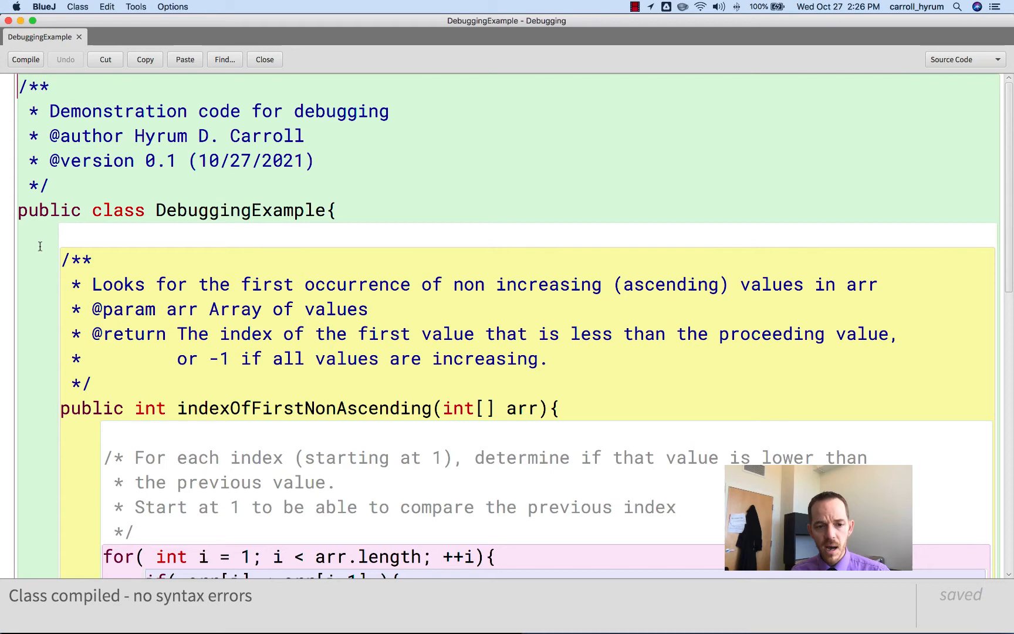
{"action": "scroll", "scroll_direction": "down", "scroll_amount": 3}
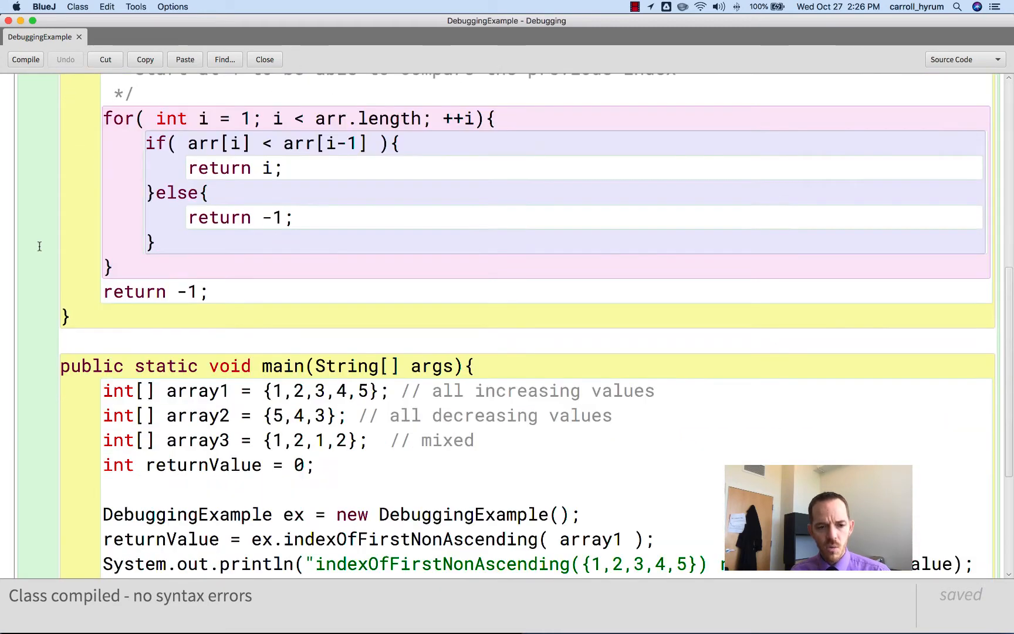
{"action": "scroll", "scroll_direction": "down", "scroll_amount": 3}
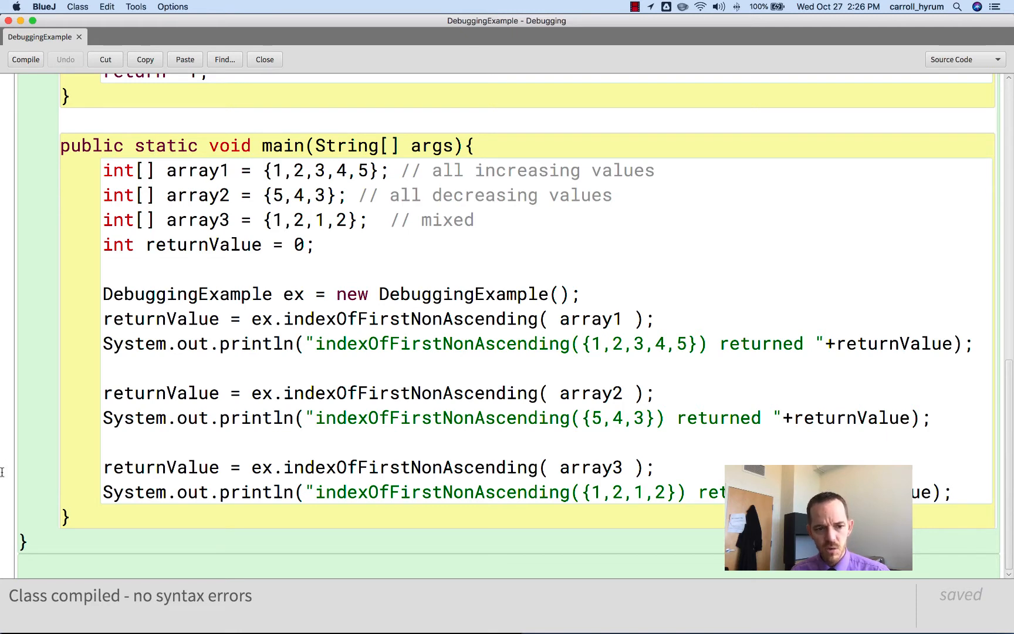
{"action": "left_click", "coordinate": [8, 467]}
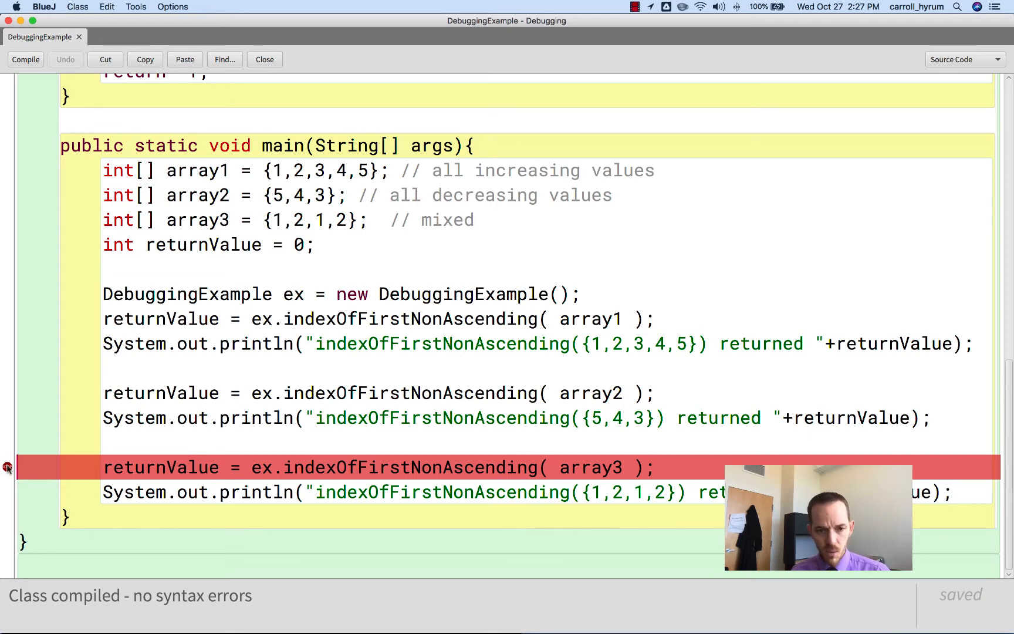
Run void main(String[] args) again so execution halts at the array3 breakpoint
{"action": "right_click", "coordinate": [344, 141]}
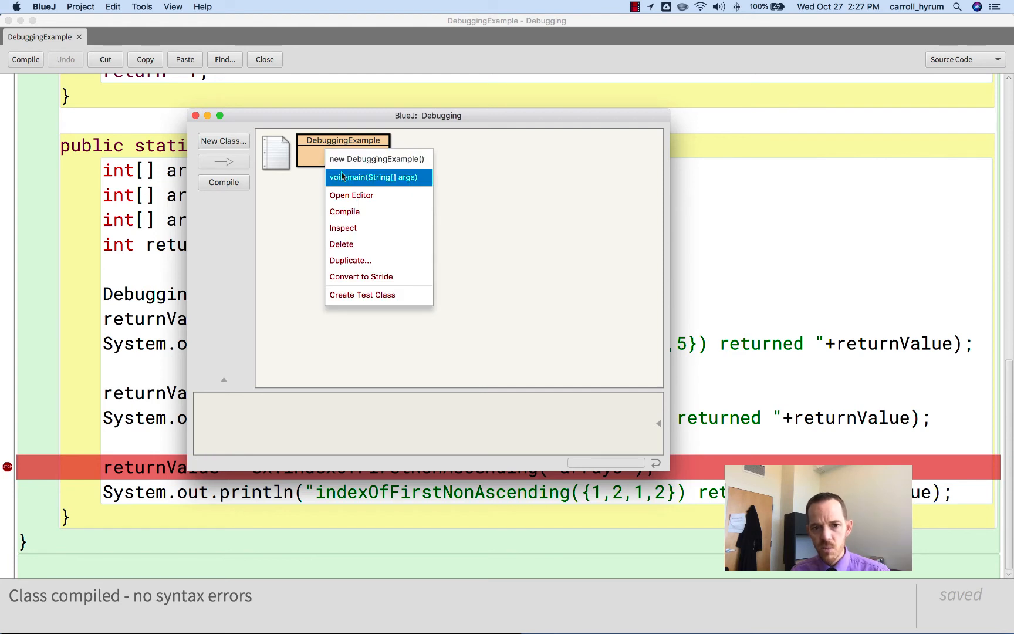
{"action": "left_click", "coordinate": [373, 177]}
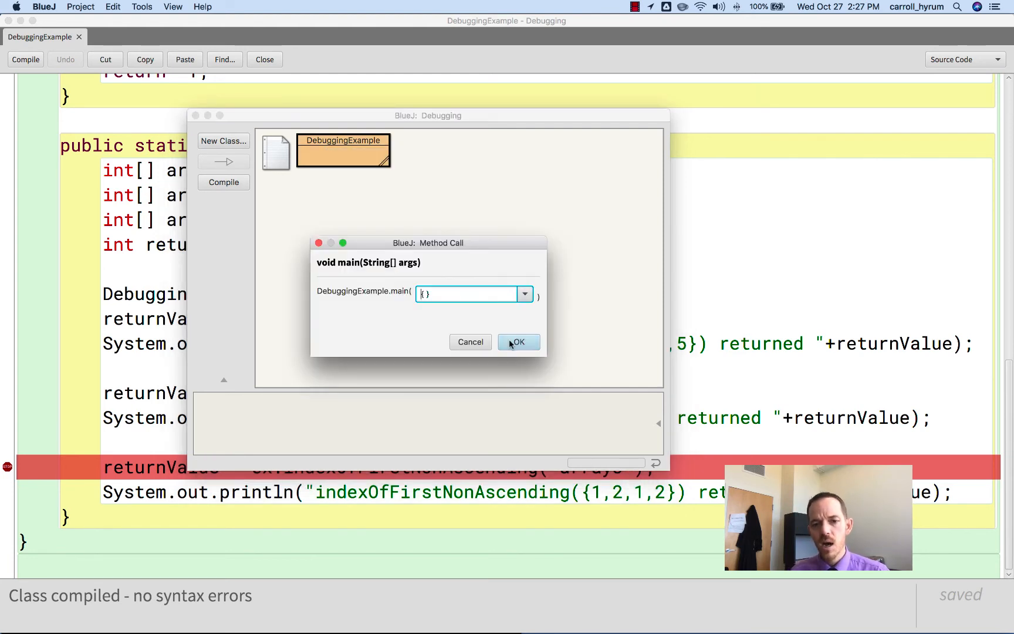
{"action": "left_click", "coordinate": [517, 342]}
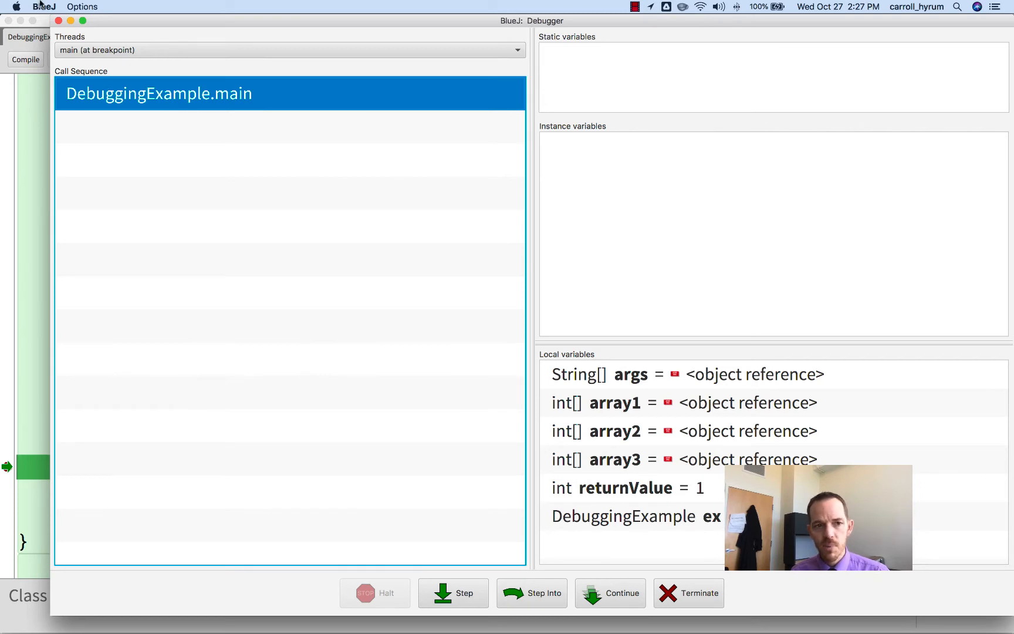
{"action": "mouse_move", "coordinate": [716, 362]}
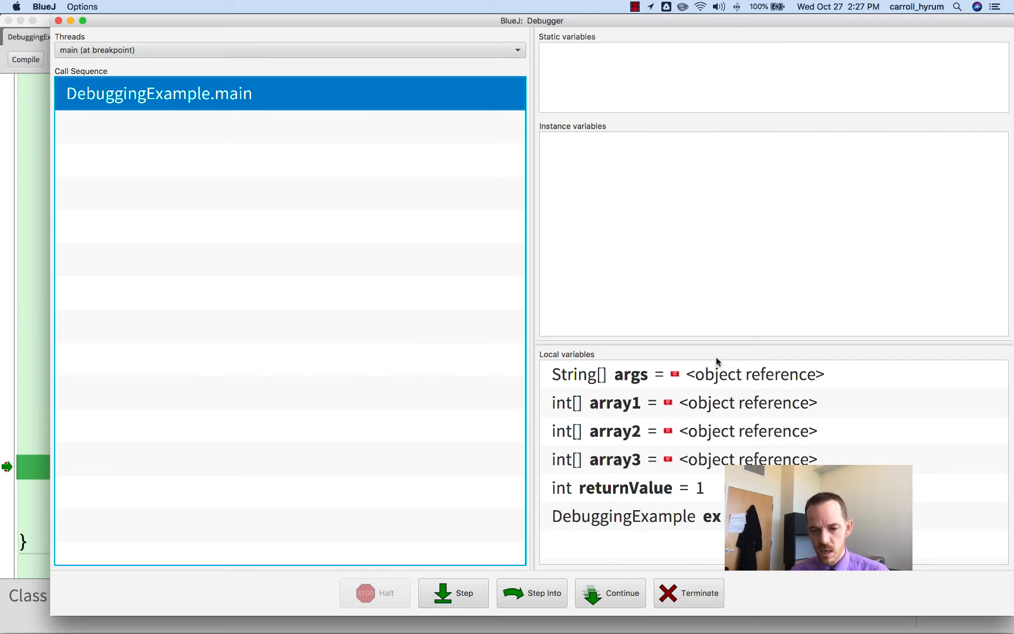
{"action": "mouse_move", "coordinate": [675, 378]}
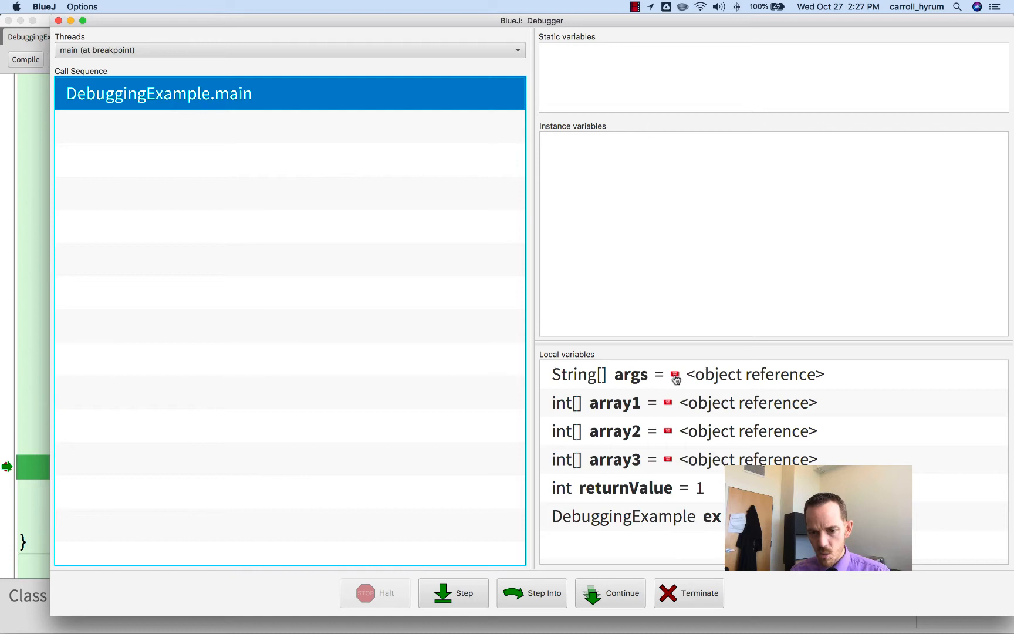
{"action": "mouse_move", "coordinate": [668, 406]}
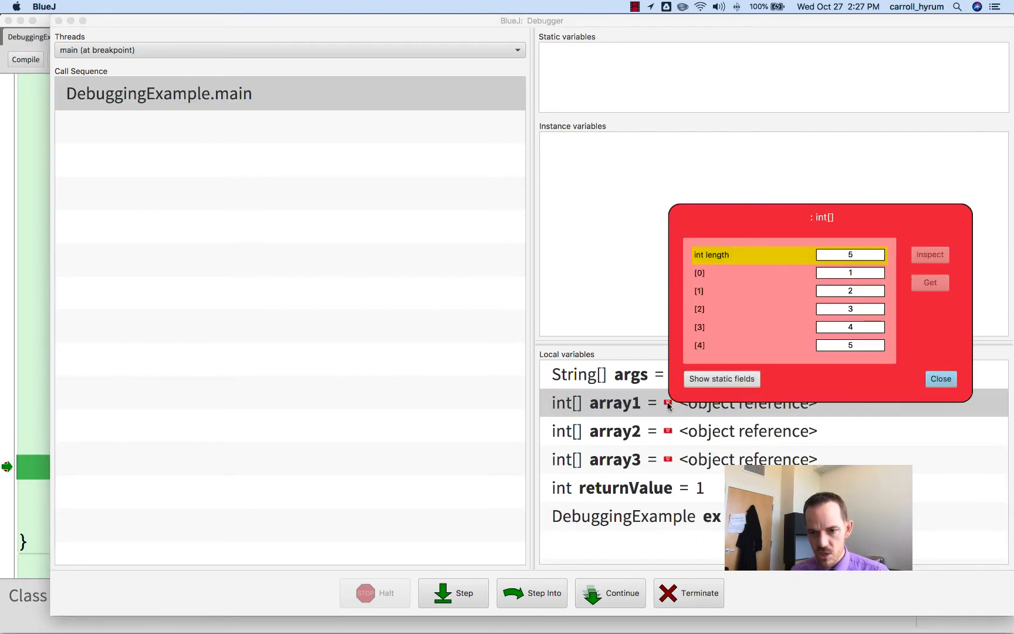
{"action": "mouse_move", "coordinate": [820, 222]}
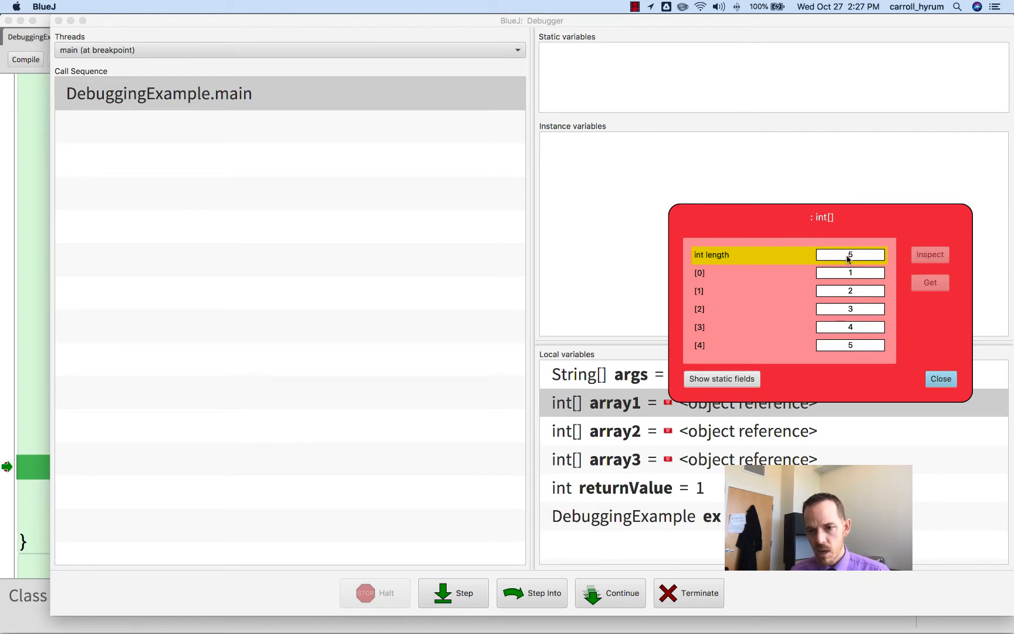
{"action": "mouse_move", "coordinate": [854, 347]}
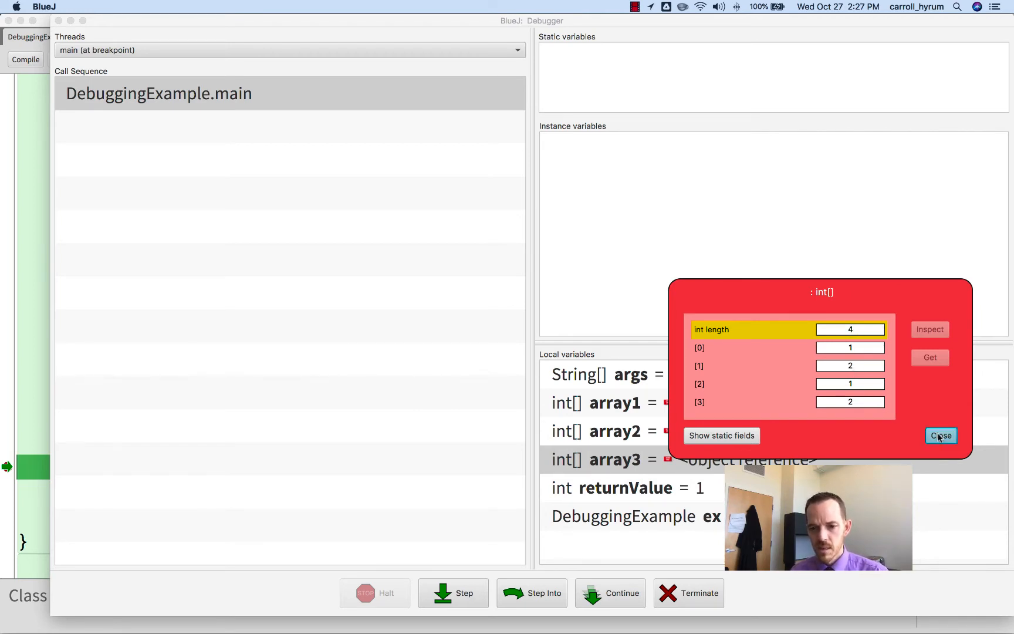
{"action": "left_click", "coordinate": [940, 436]}
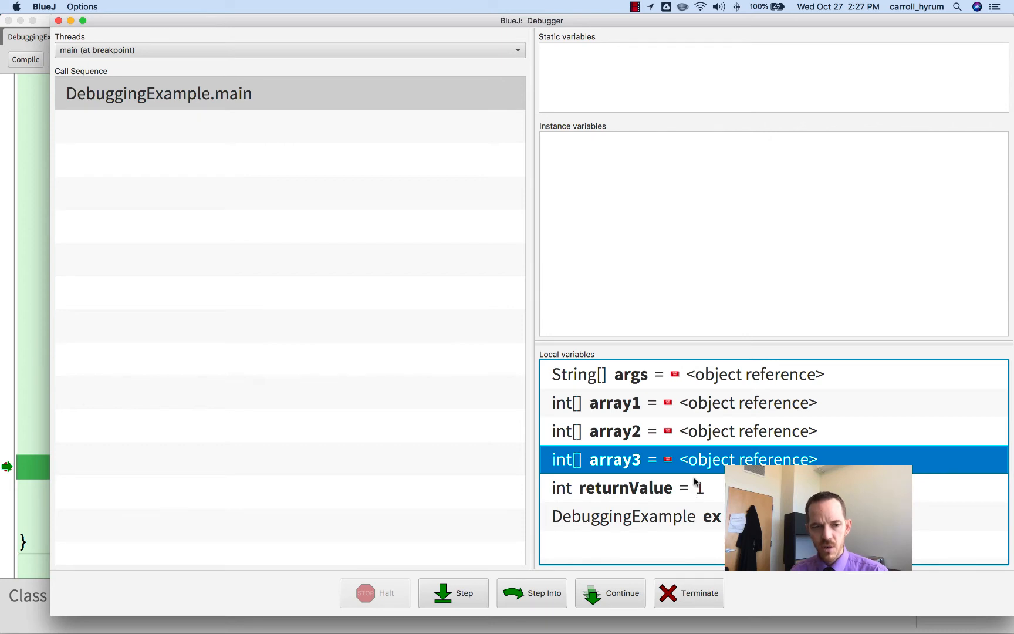
{"action": "mouse_move", "coordinate": [233, 274]}
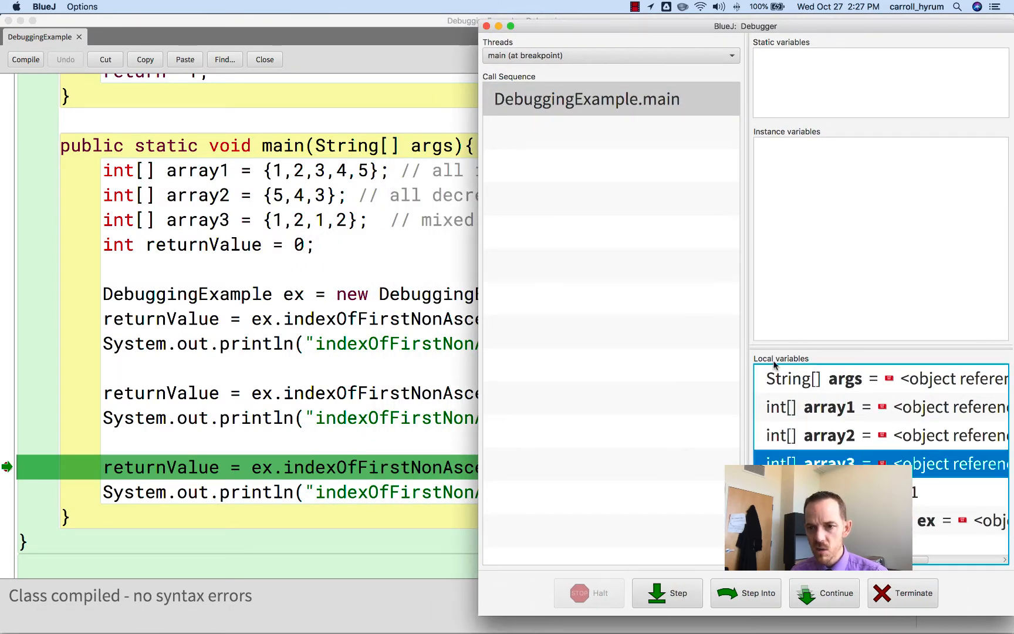
{"action": "mouse_move", "coordinate": [839, 154]}
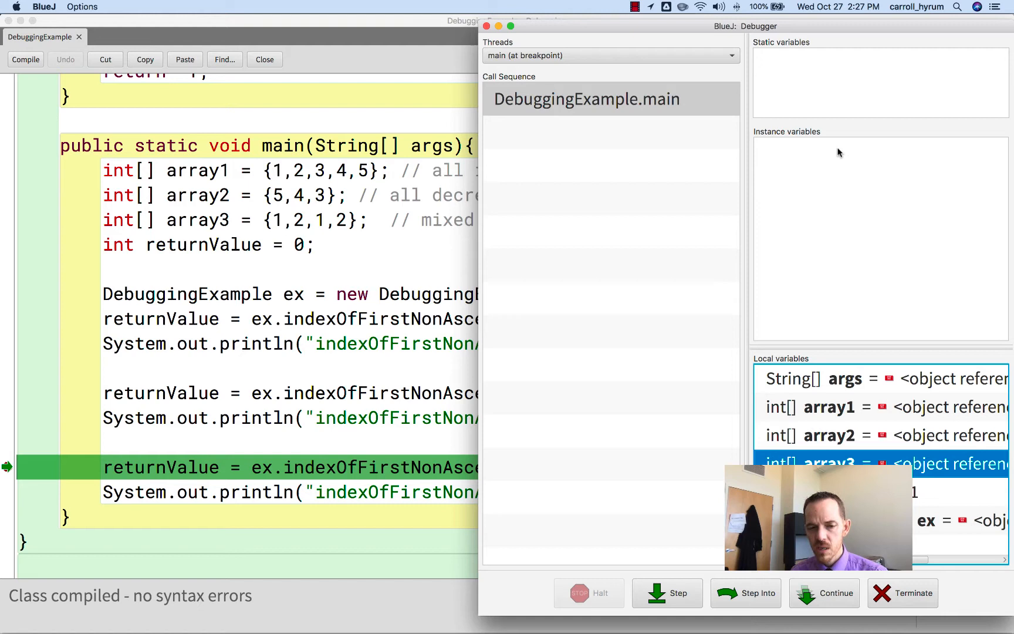
{"action": "mouse_move", "coordinate": [799, 158]}
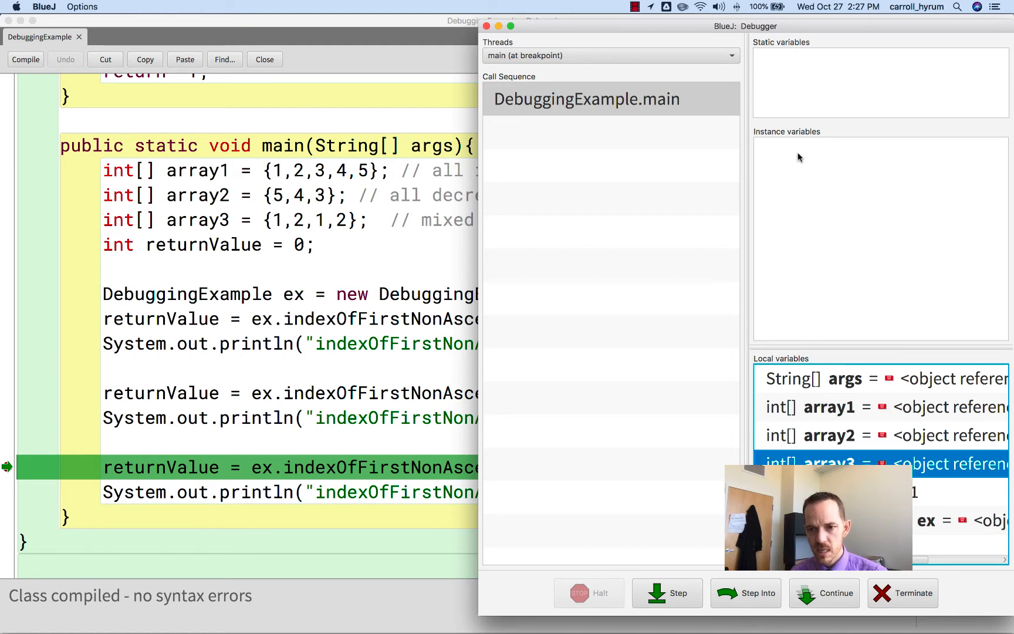
{"action": "mouse_move", "coordinate": [788, 69]}
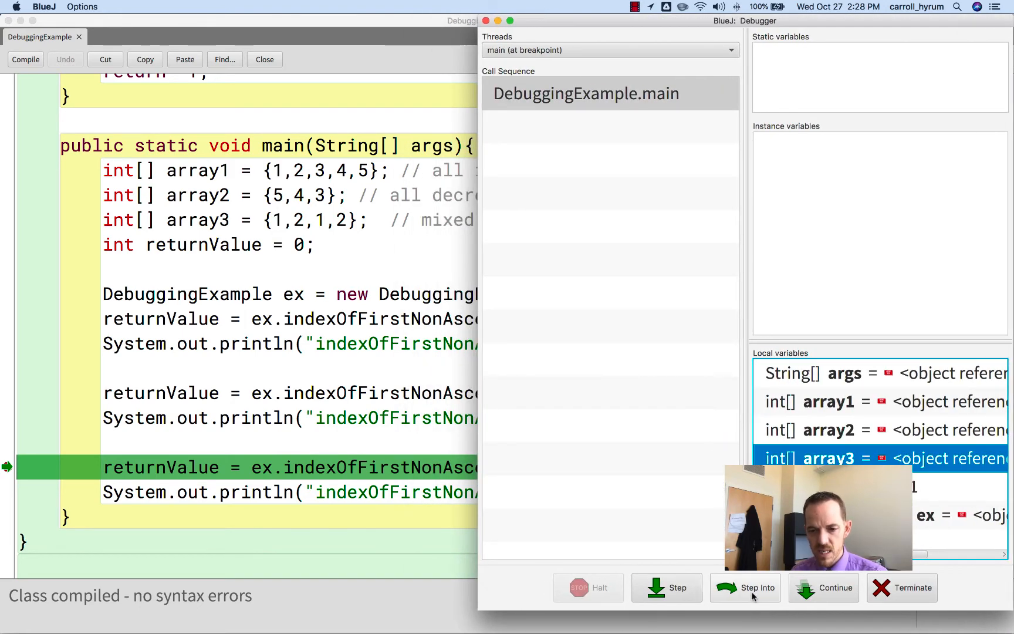
Step into indexOfFirstNonAscending and inspect arr, confirming it holds 1,2,1,2
{"action": "left_click", "coordinate": [746, 586]}
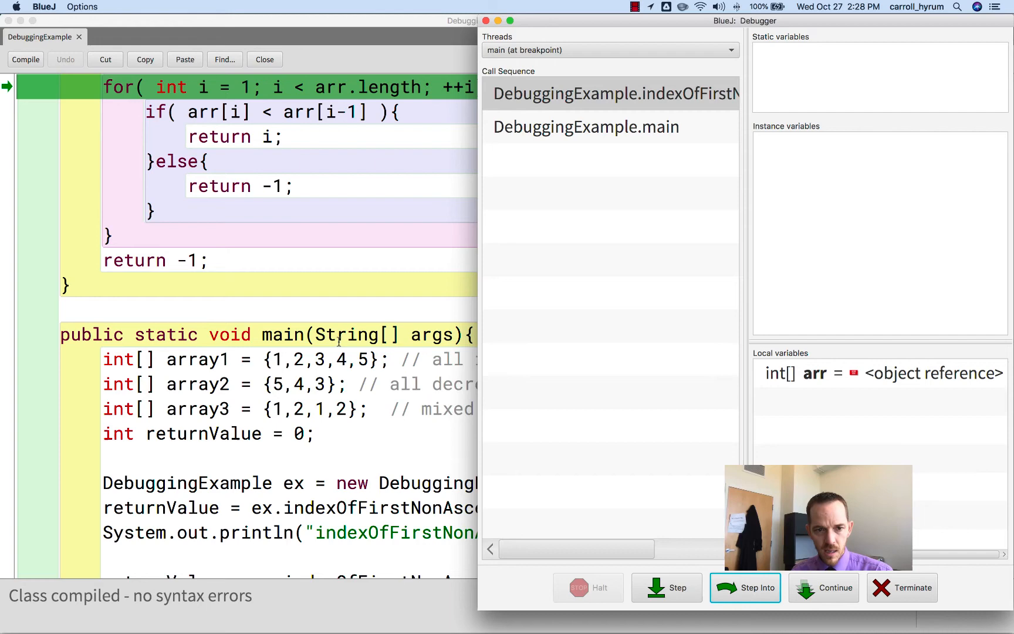
{"action": "scroll", "scroll_direction": "up", "scroll_amount": 3}
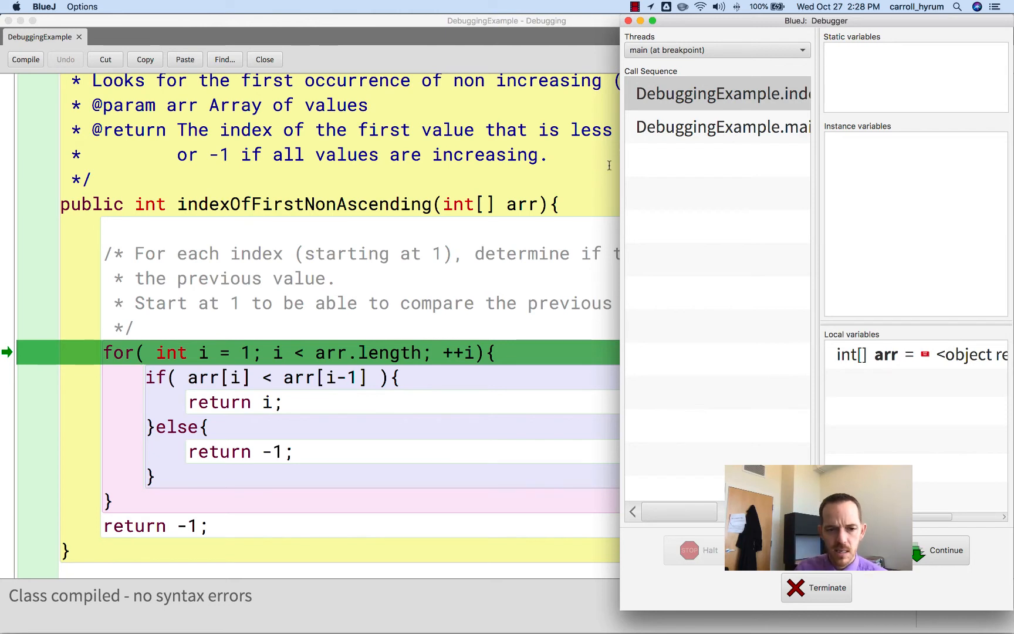
{"action": "mouse_move", "coordinate": [193, 302]}
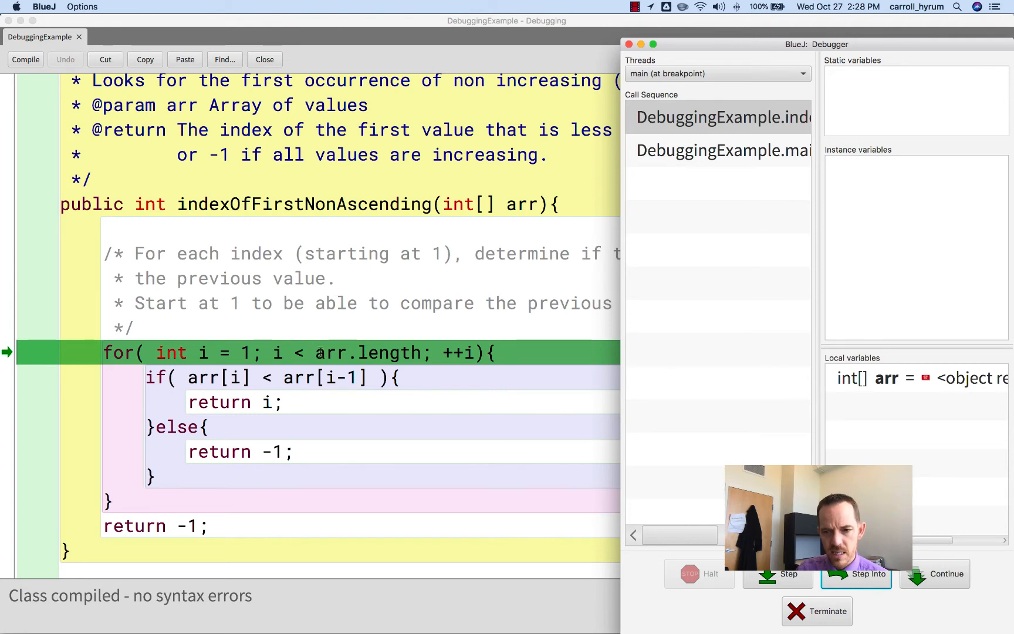
{"action": "left_click", "coordinate": [926, 378]}
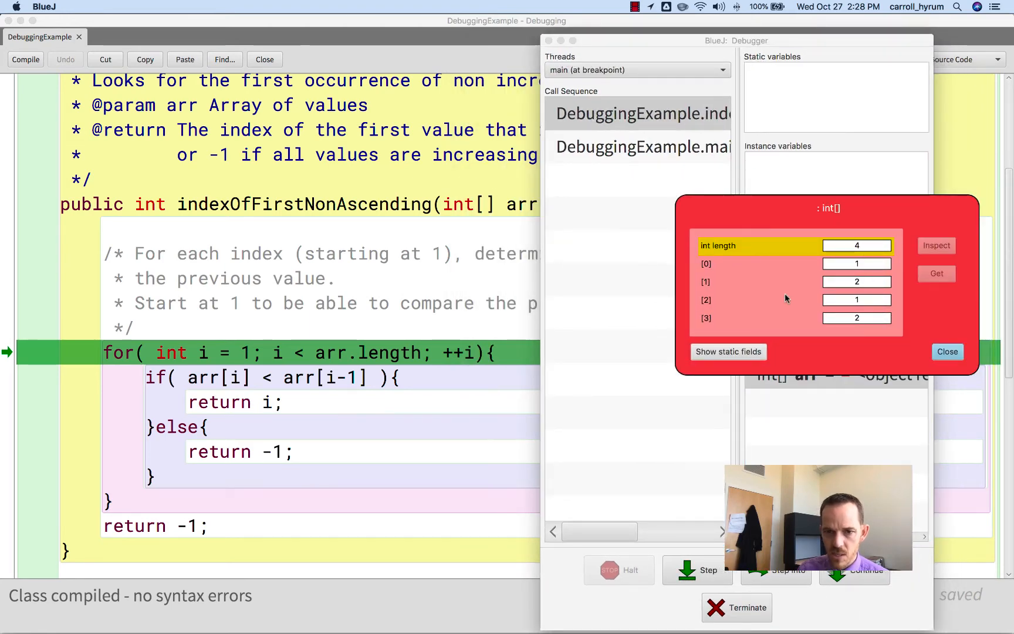
{"action": "left_click", "coordinate": [947, 351]}
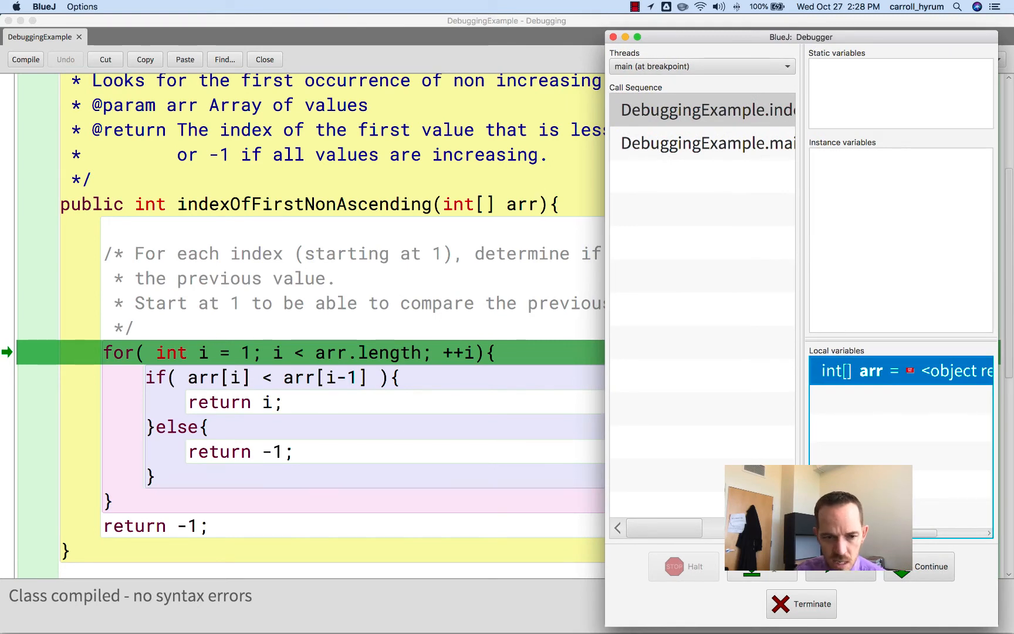
Step to the if comparison with i = 1 and inspect arr again
{"action": "left_click", "coordinate": [762, 566]}
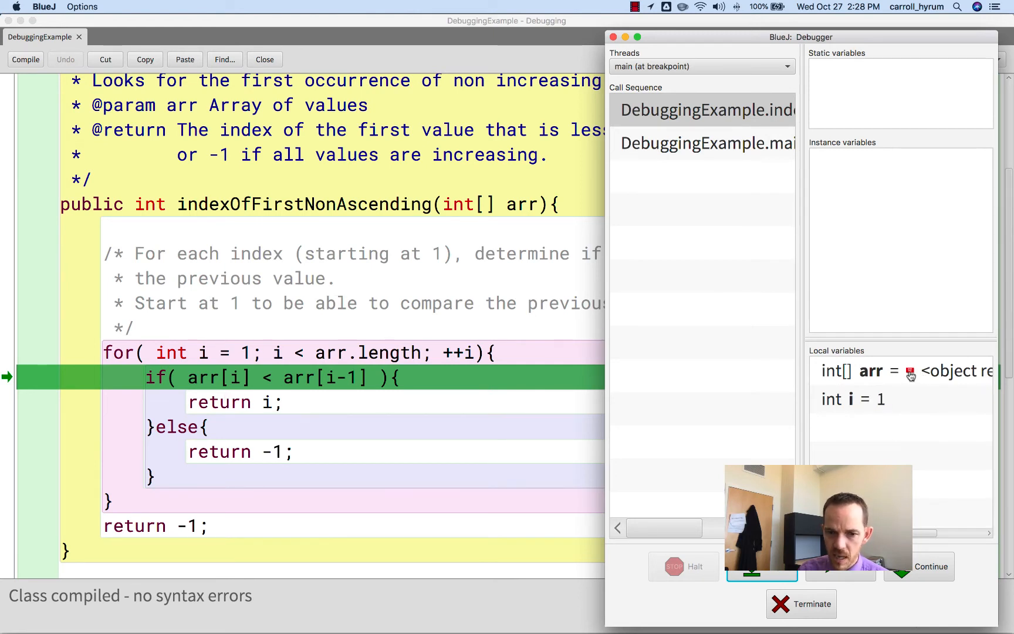
{"action": "left_click", "coordinate": [912, 371]}
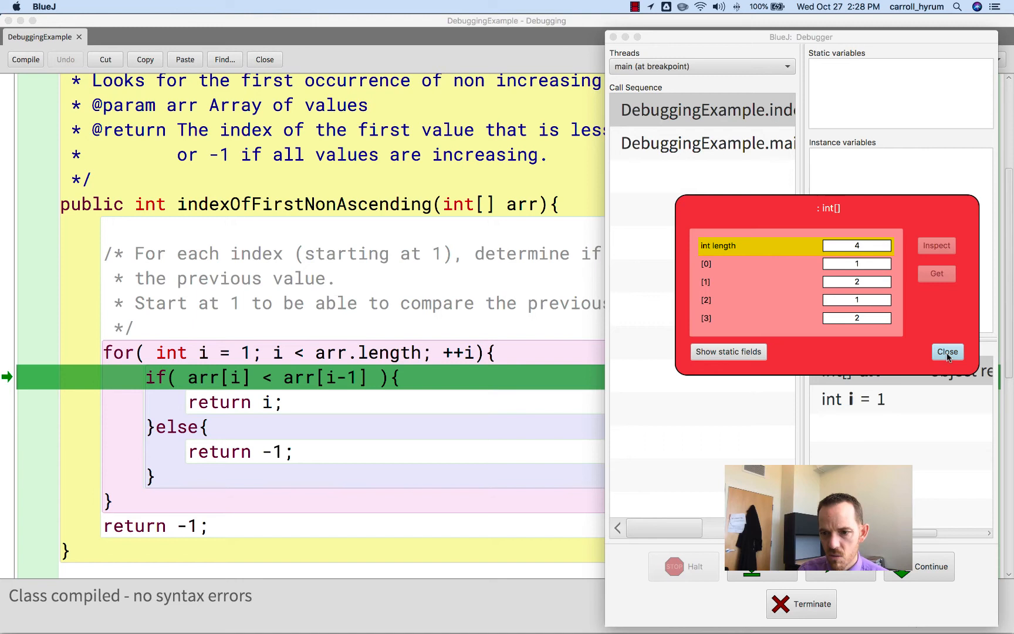
Close the arr inspection and step until paused on the else branch's return -1 with i = 1
{"action": "left_click", "coordinate": [946, 351]}
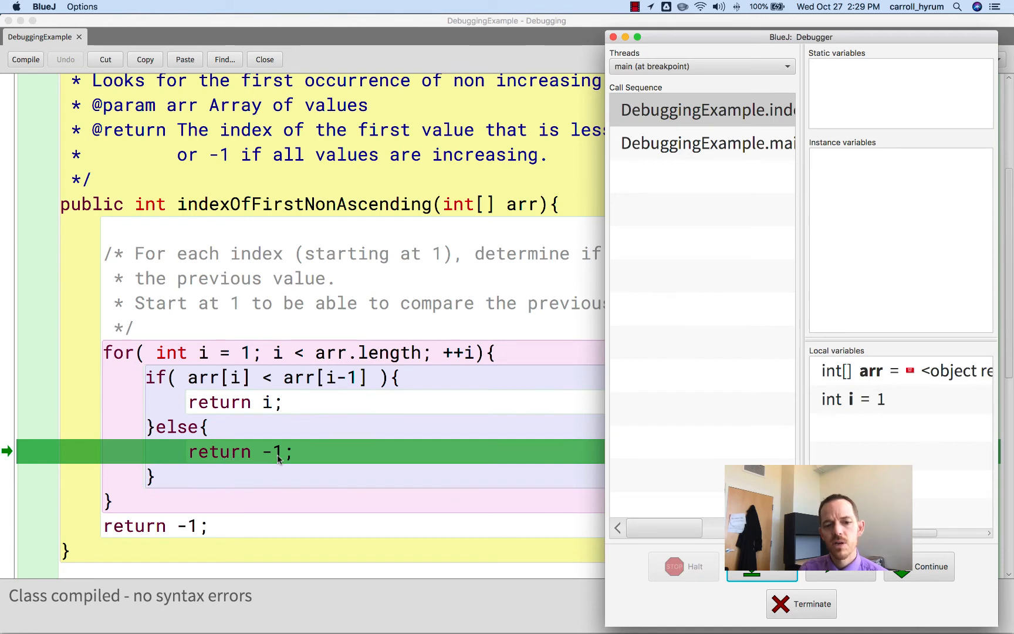
{"action": "mouse_move", "coordinate": [194, 432]}
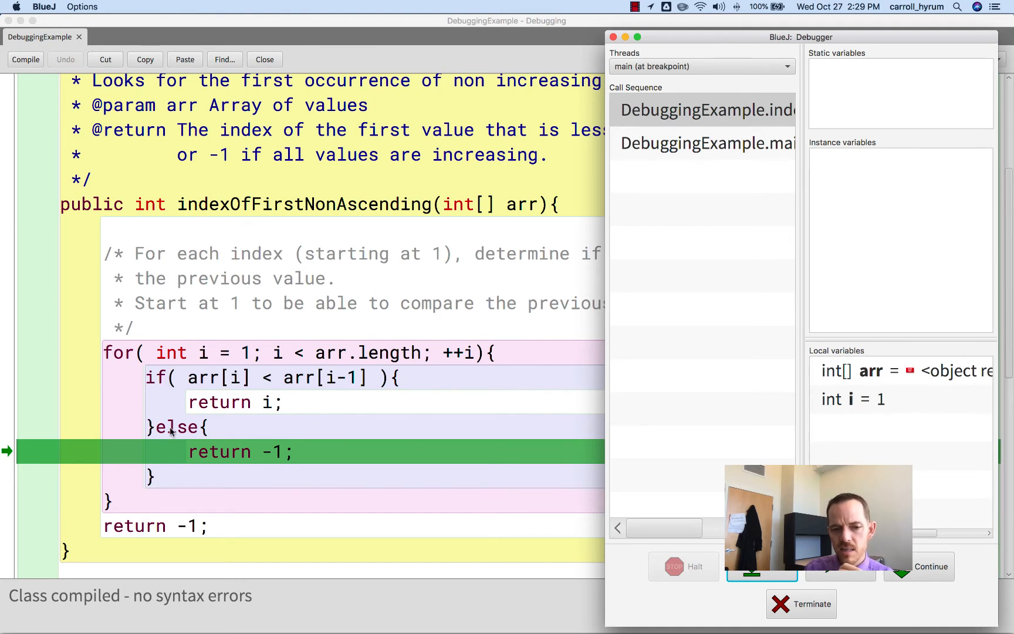
{"action": "mouse_move", "coordinate": [214, 385]}
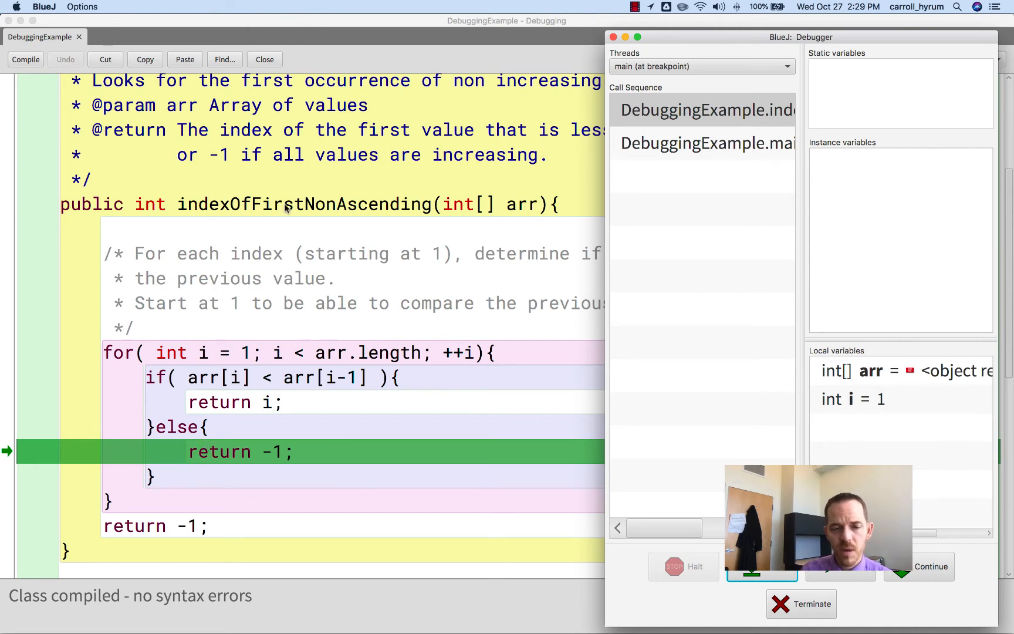
{"action": "mouse_move", "coordinate": [184, 385]}
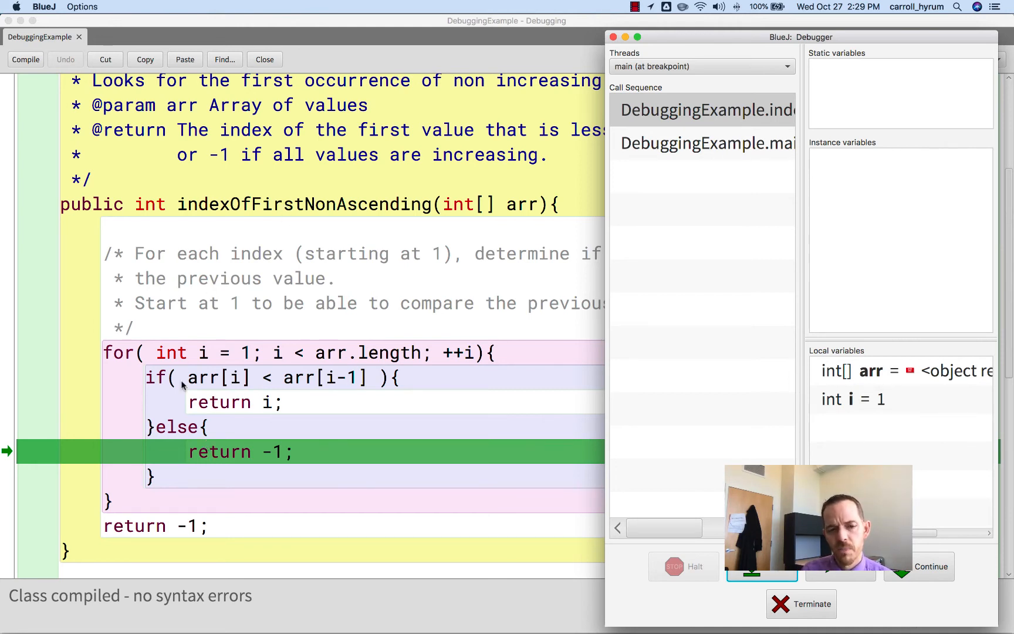
{"action": "mouse_move", "coordinate": [290, 434]}
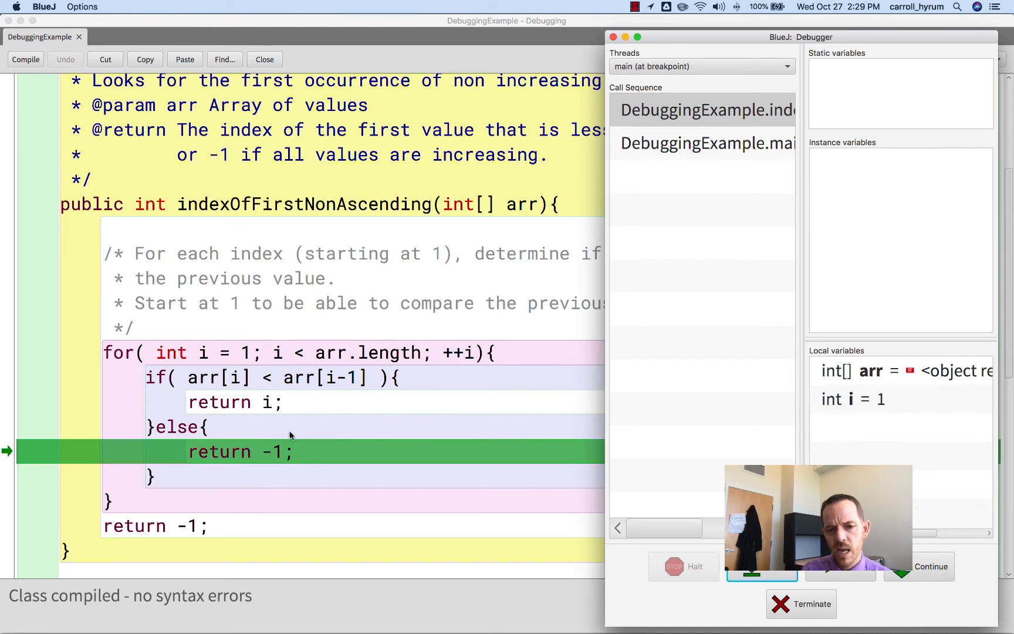
{"action": "mouse_move", "coordinate": [329, 393]}
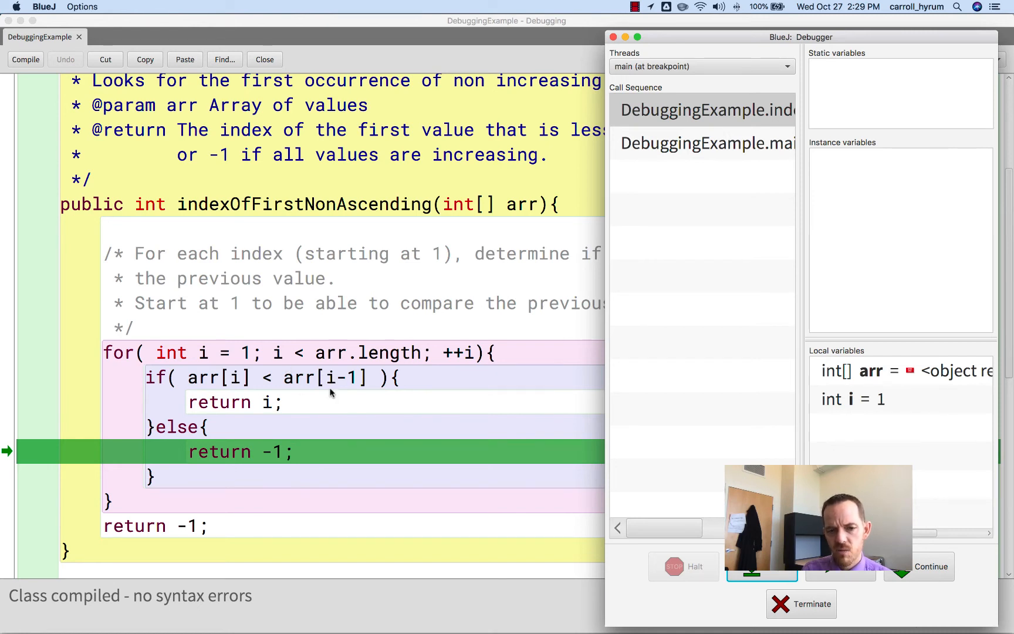
{"action": "mouse_move", "coordinate": [802, 587]}
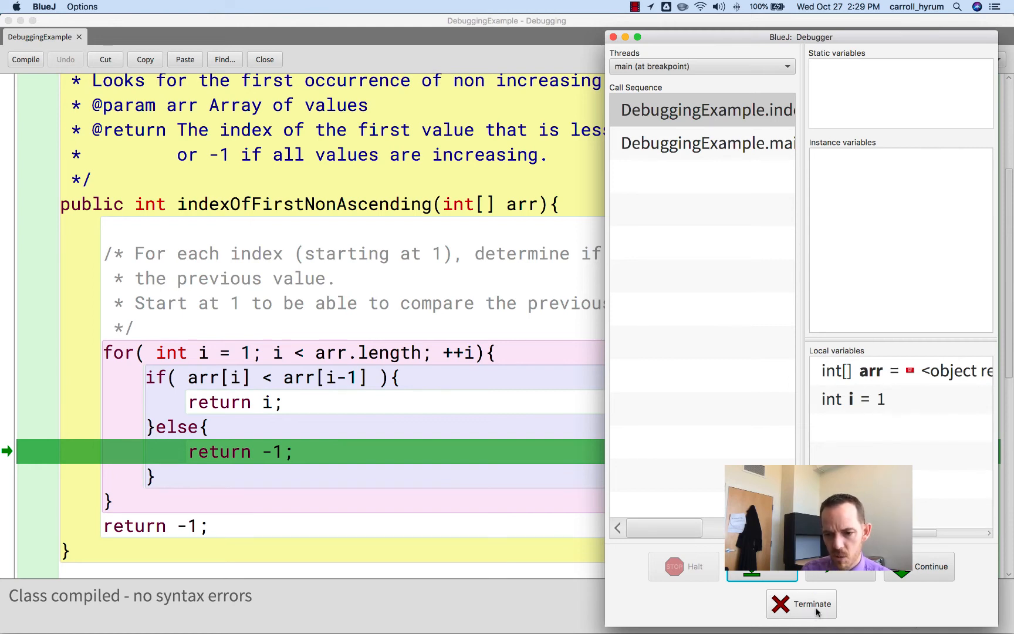
Terminate the debug run and delete the else { return -1; } block inside the loop, then recompile
{"action": "left_click", "coordinate": [801, 605]}
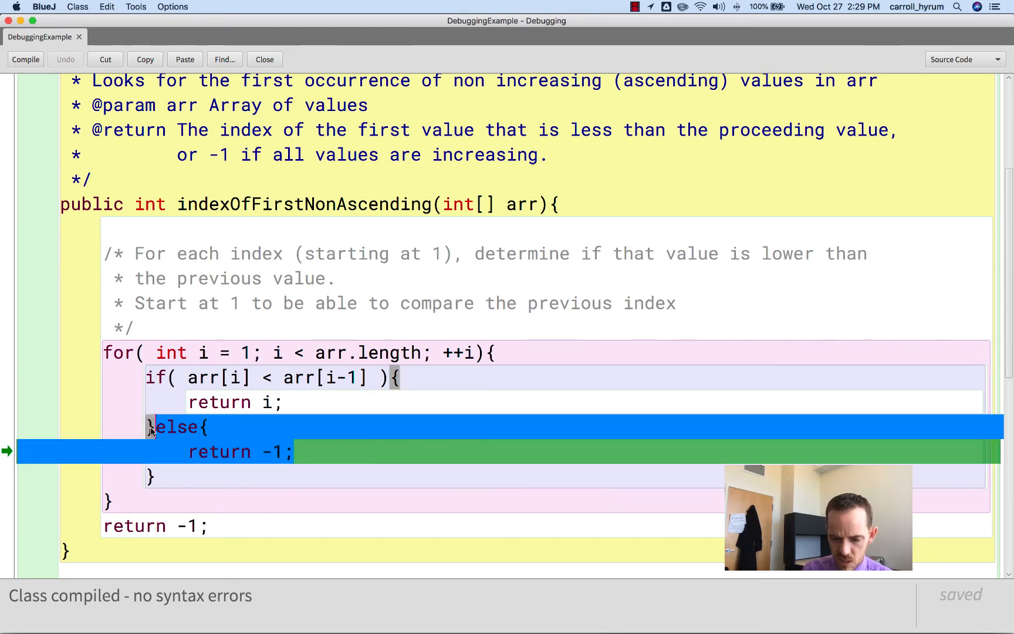
{"action": "key", "text": "Delete"}
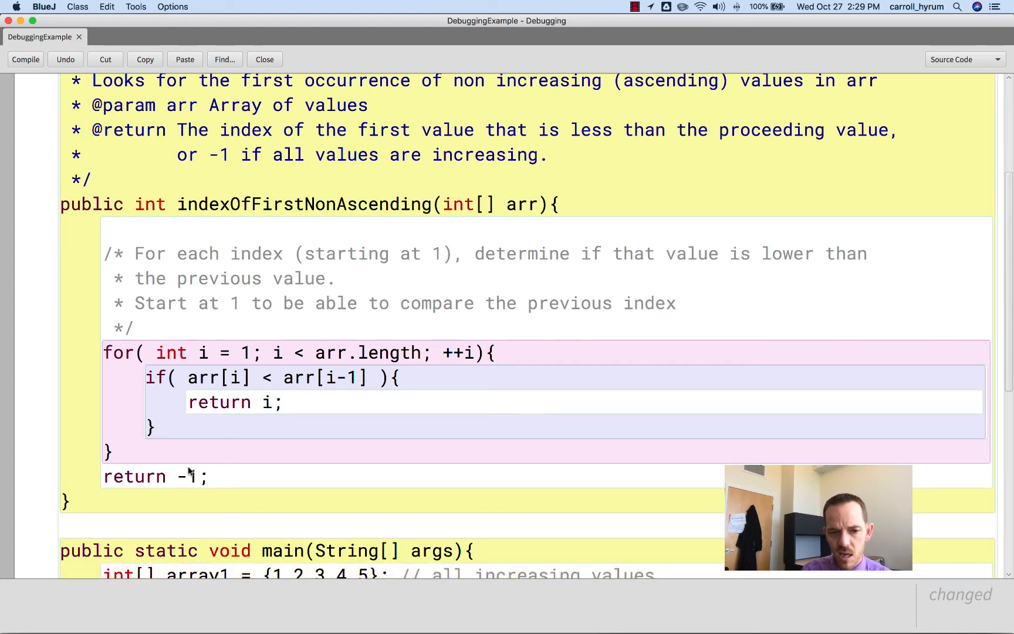
{"action": "mouse_move", "coordinate": [740, 434]}
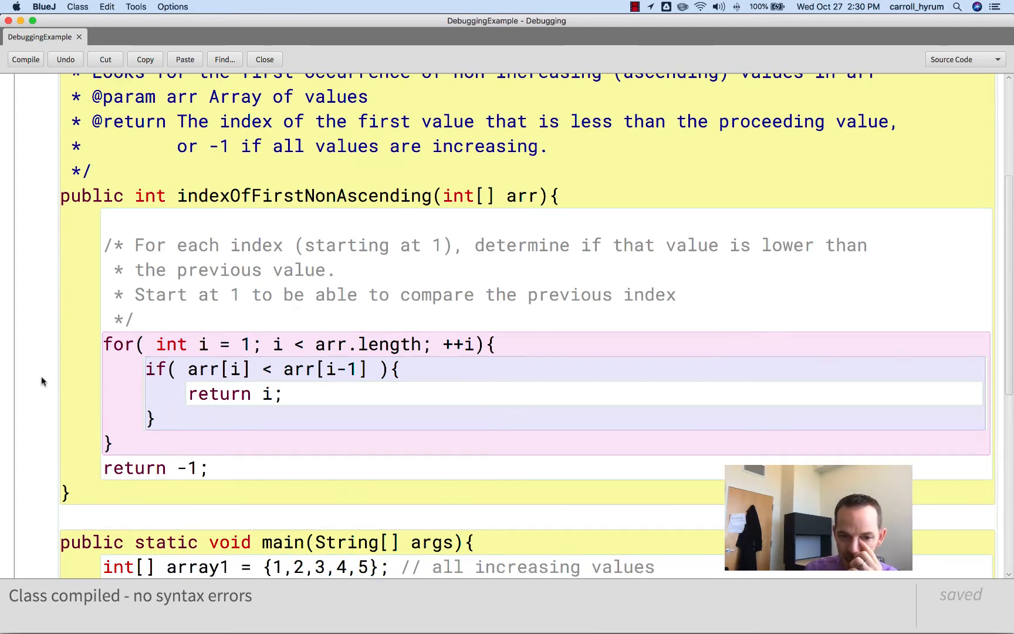
{"action": "scroll", "scroll_direction": "down", "scroll_amount": 3}
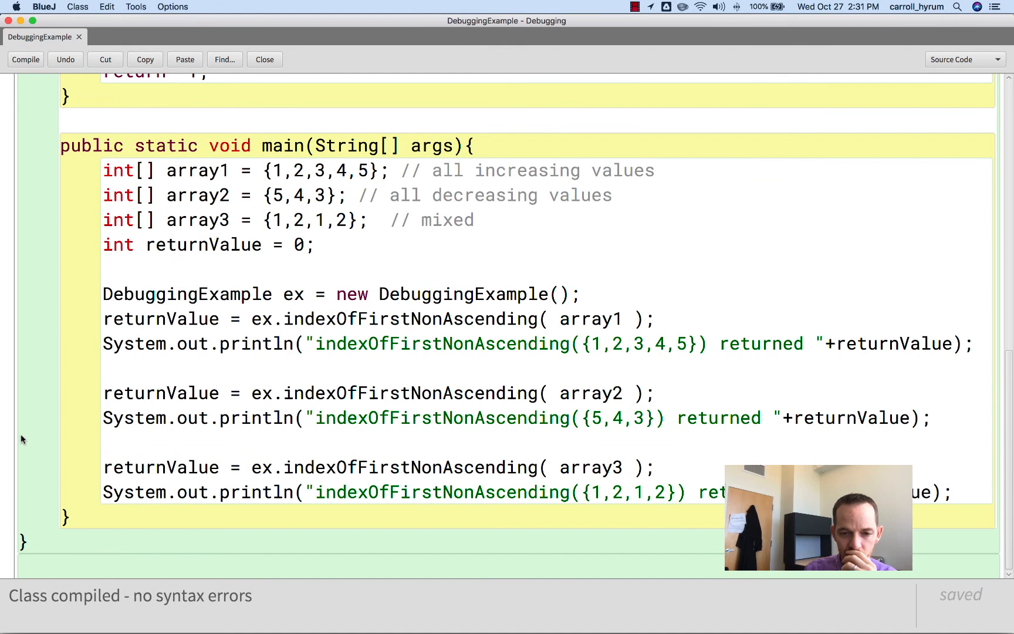
Set a breakpoint on the array3 call and run main so it halts there with the fixed class
{"action": "left_click", "coordinate": [8, 467]}
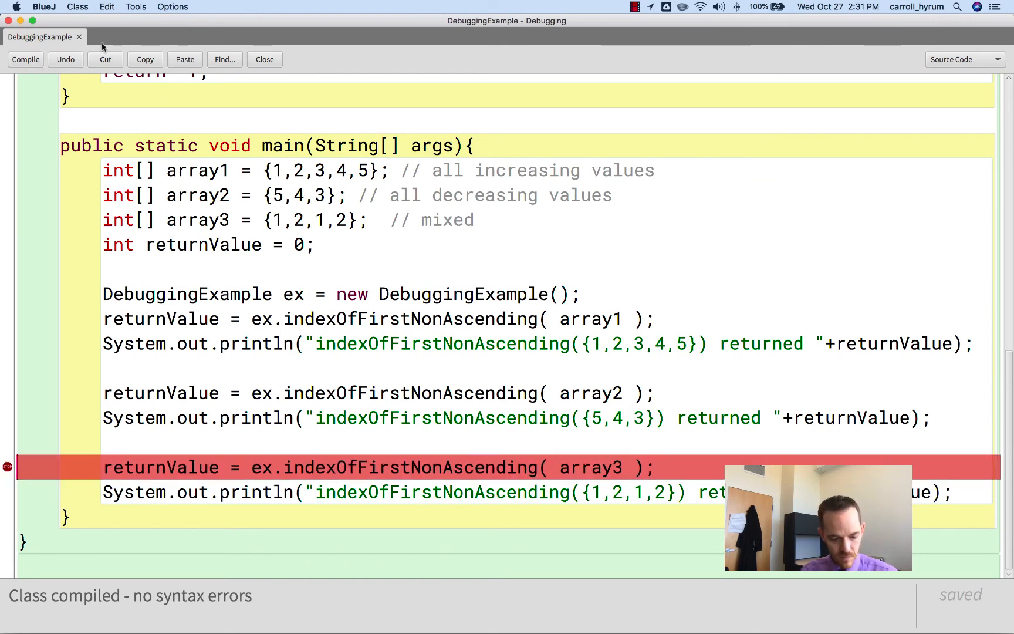
{"action": "right_click", "coordinate": [252, 134]}
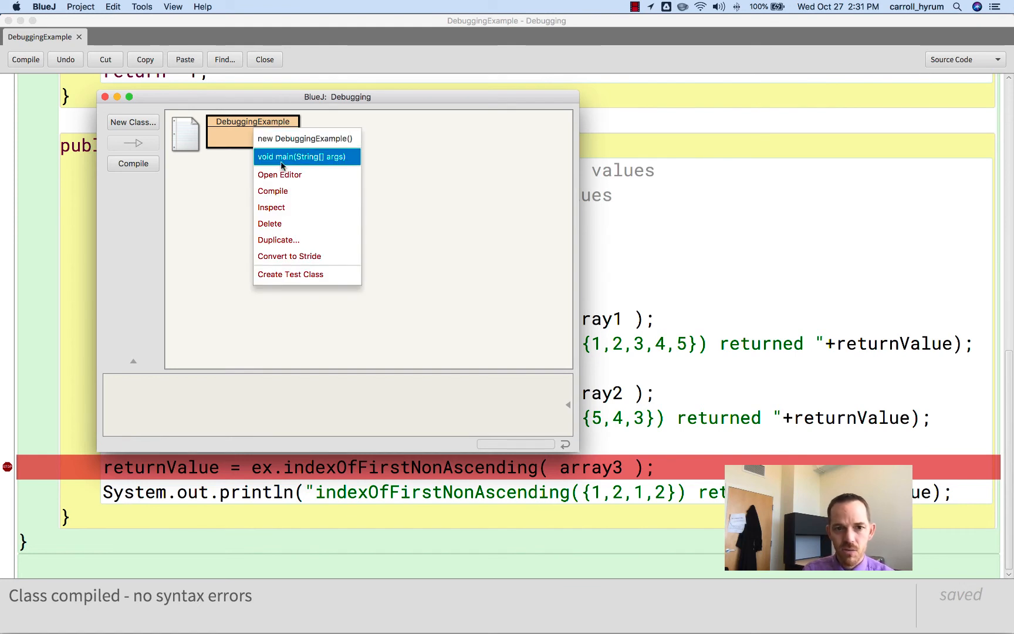
{"action": "left_click", "coordinate": [302, 156]}
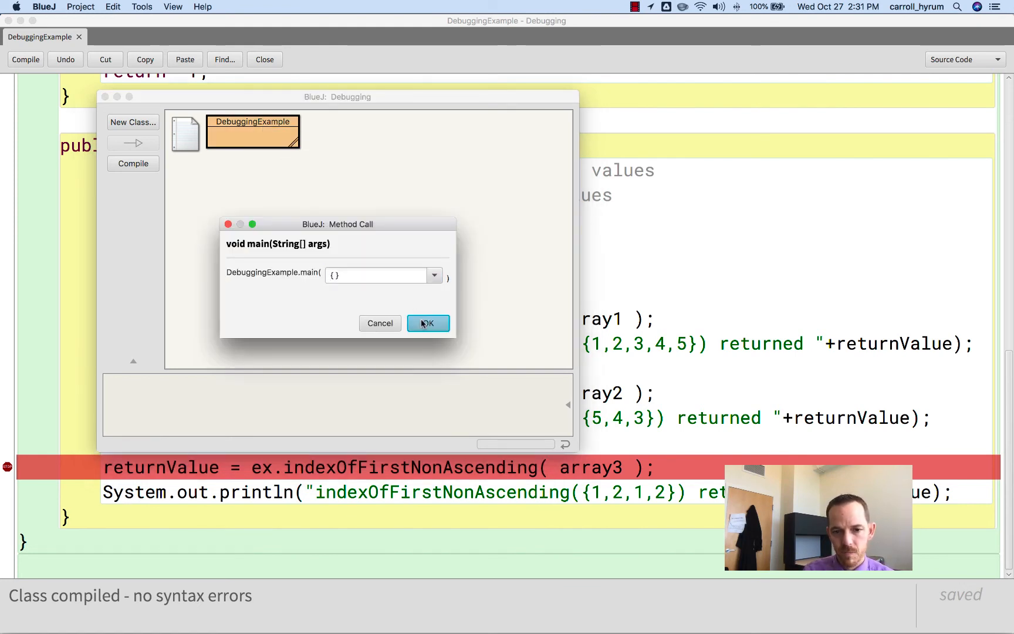
{"action": "left_click", "coordinate": [428, 324]}
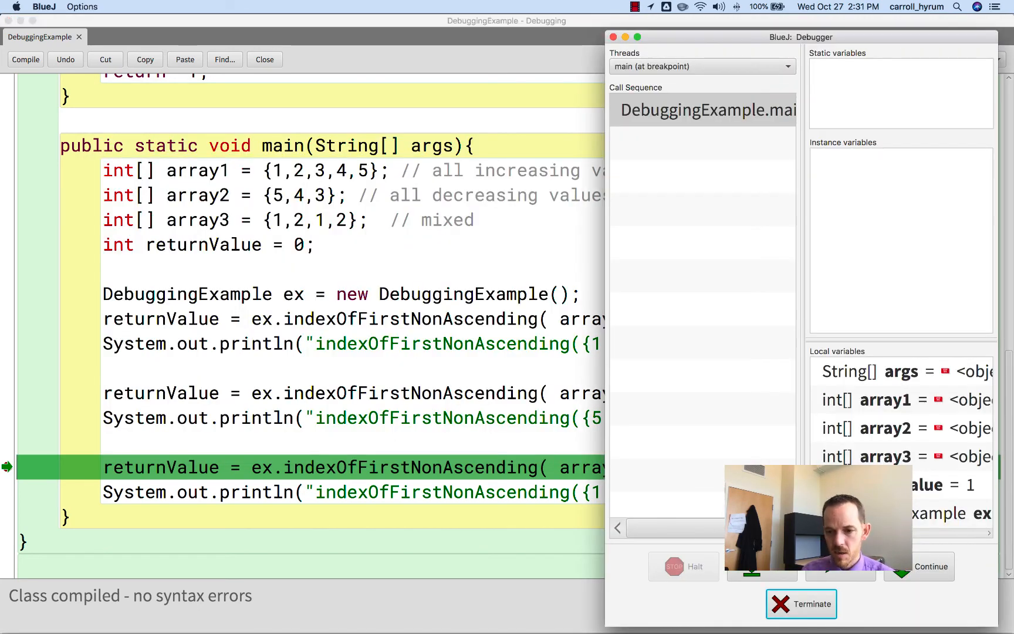
Step into indexOfFirstNonAscending on {1,2,1,2} and keep stepping until it returns 2 to main
{"action": "left_click", "coordinate": [840, 566]}
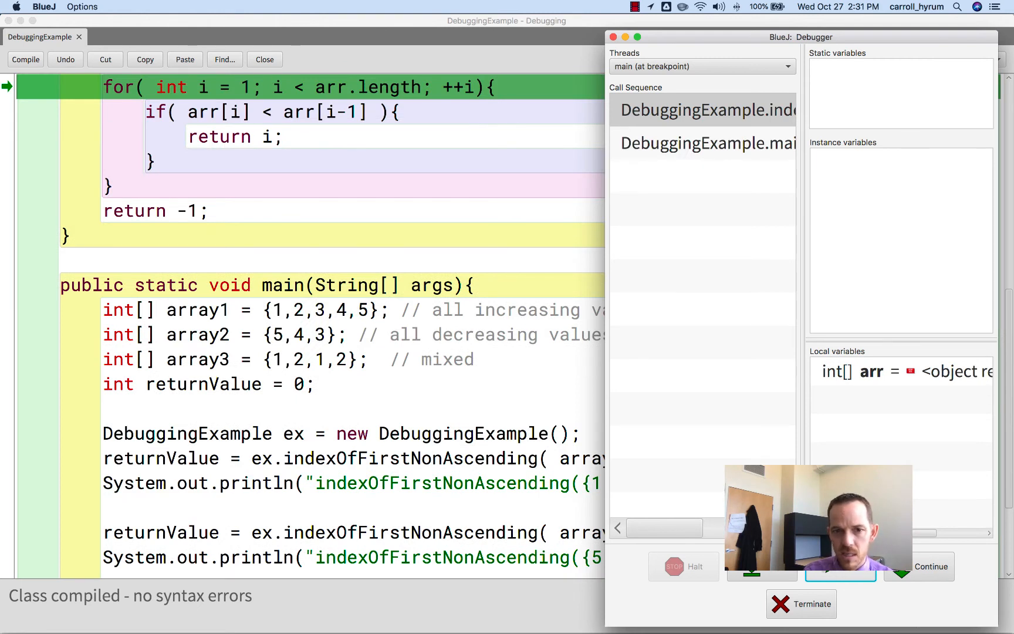
{"action": "left_click", "coordinate": [762, 566]}
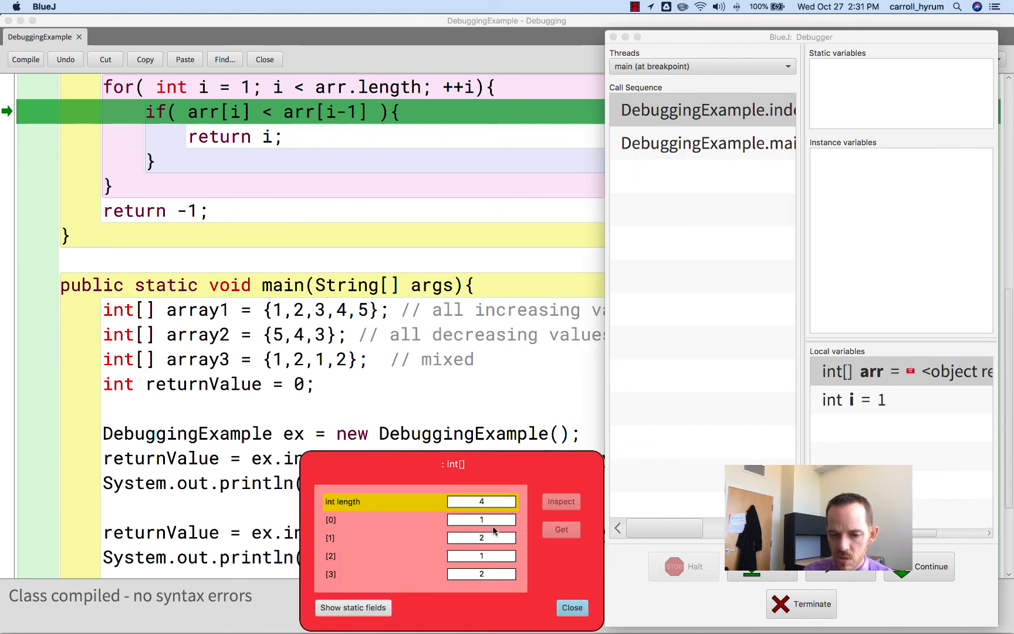
{"action": "mouse_move", "coordinate": [508, 547]}
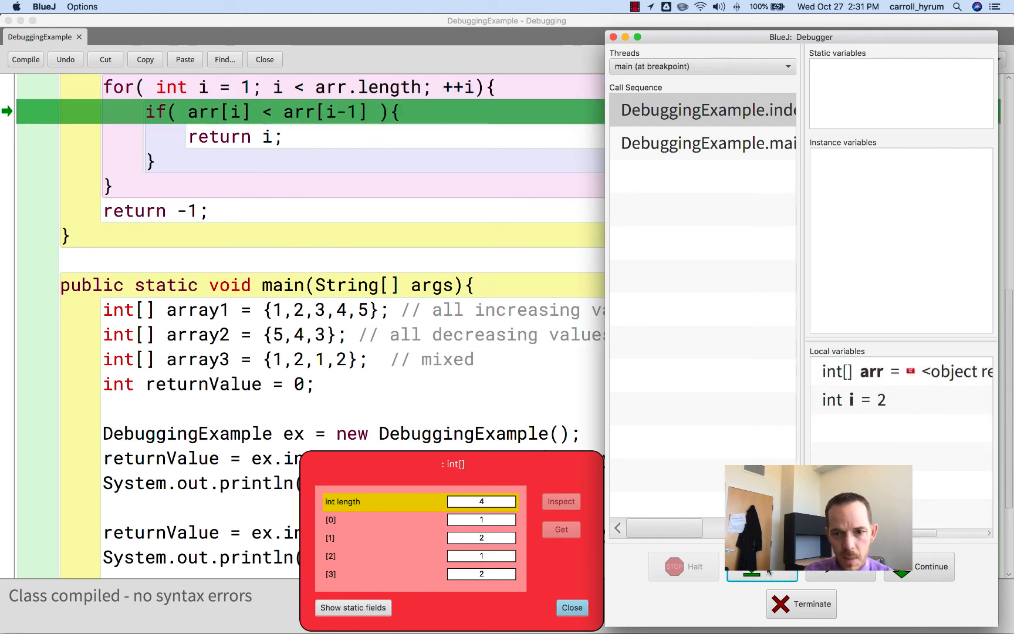
{"action": "mouse_move", "coordinate": [651, 506]}
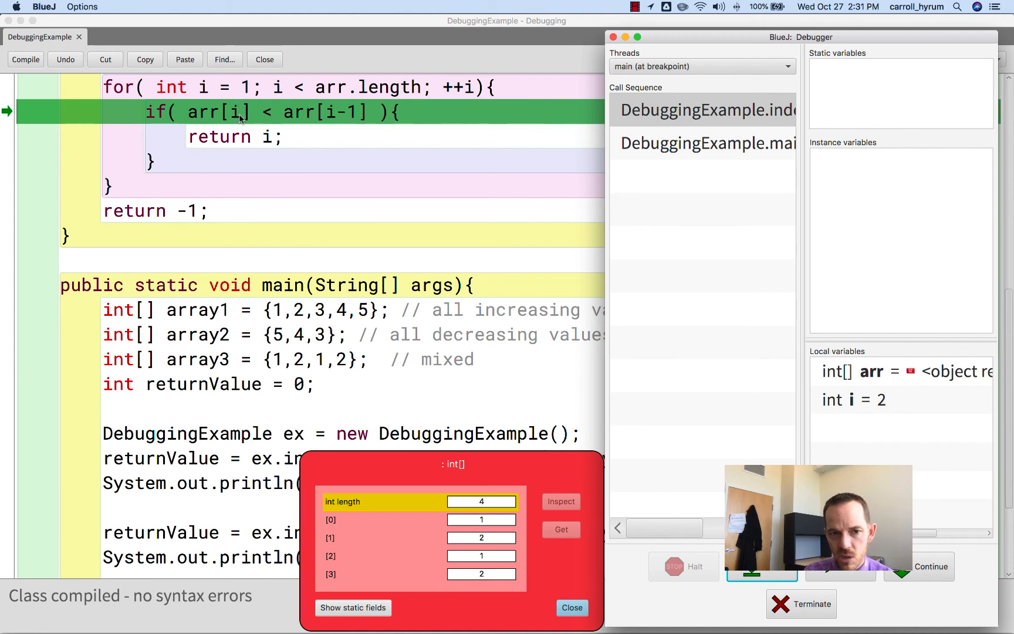
{"action": "scroll", "scroll_direction": "up", "scroll_amount": 3}
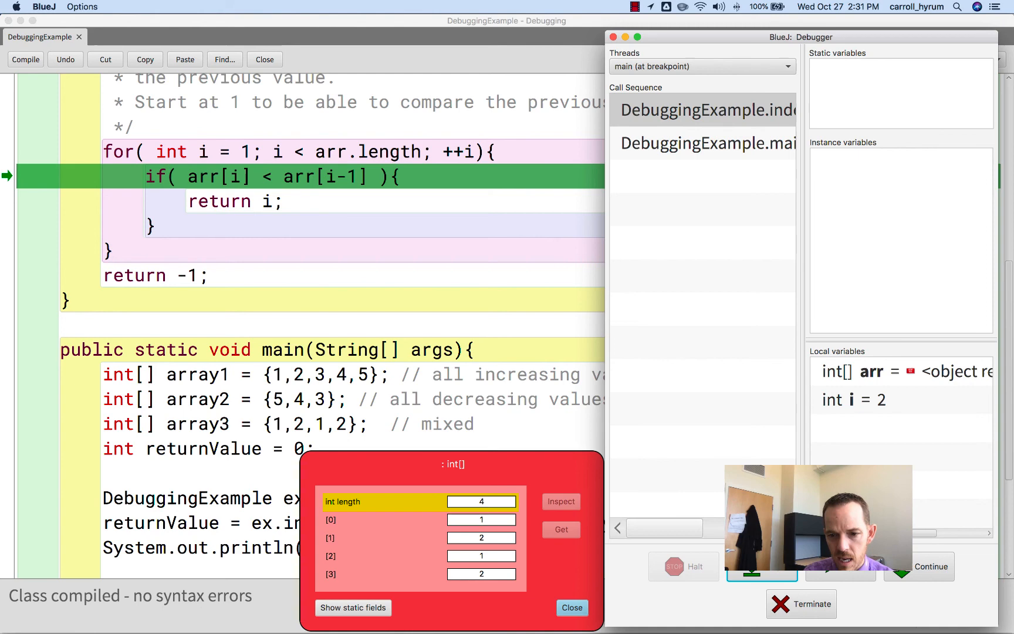
{"action": "left_click", "coordinate": [762, 566]}
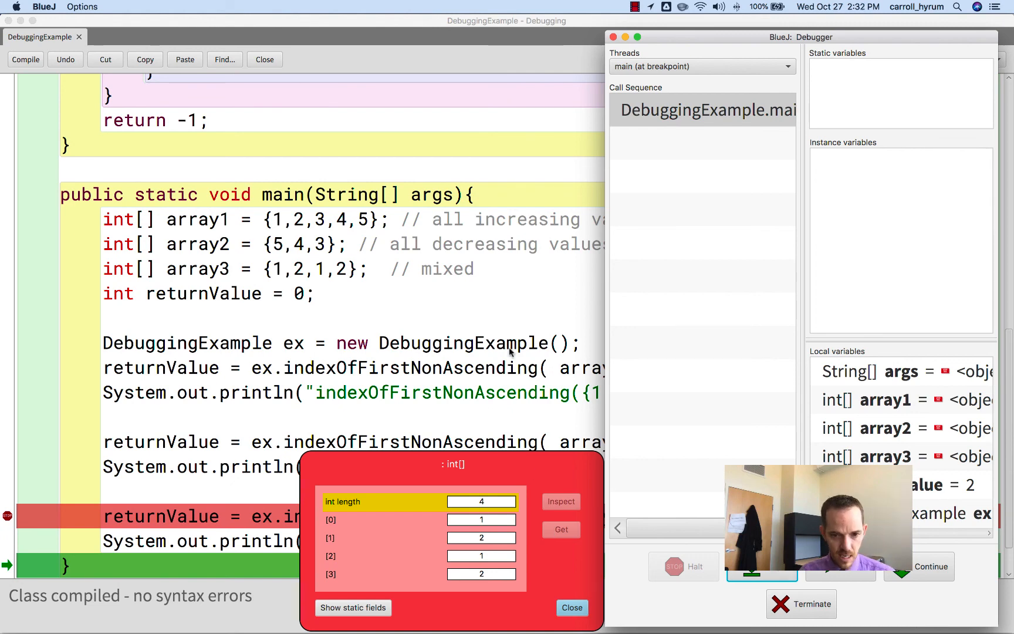
Continue execution so the terminal prints -1, 1, and 2 for the mixed array
{"action": "left_click", "coordinate": [930, 565]}
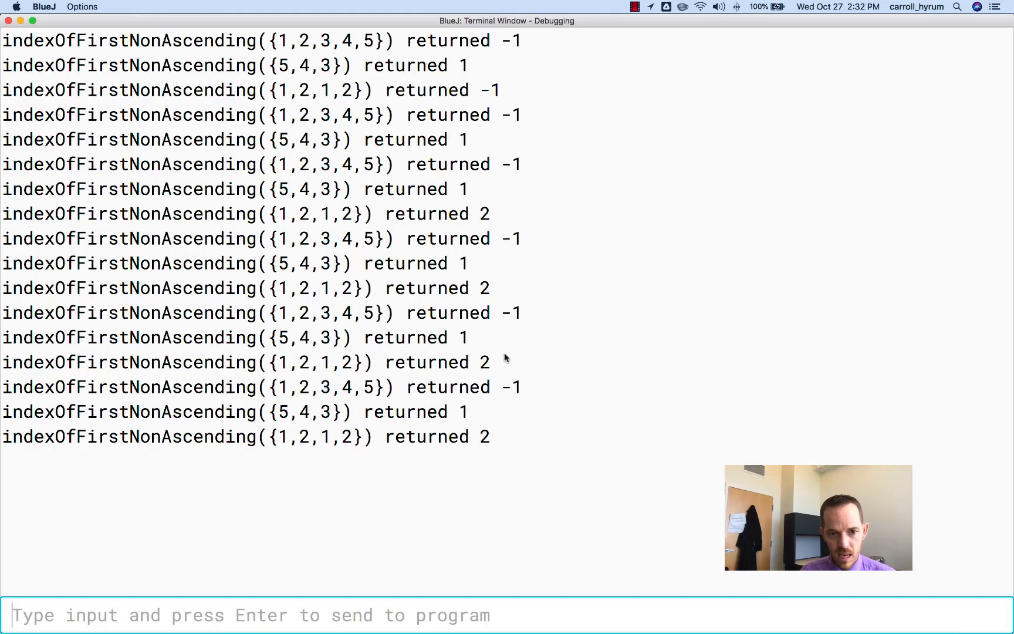
{"action": "mouse_move", "coordinate": [420, 461]}
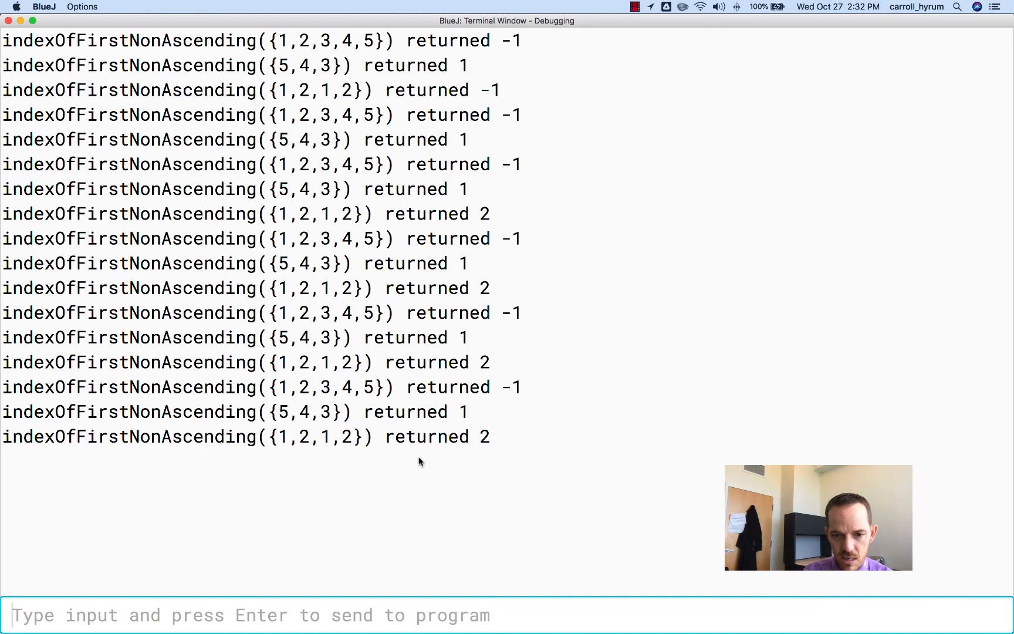
{"action": "mouse_move", "coordinate": [486, 444]}
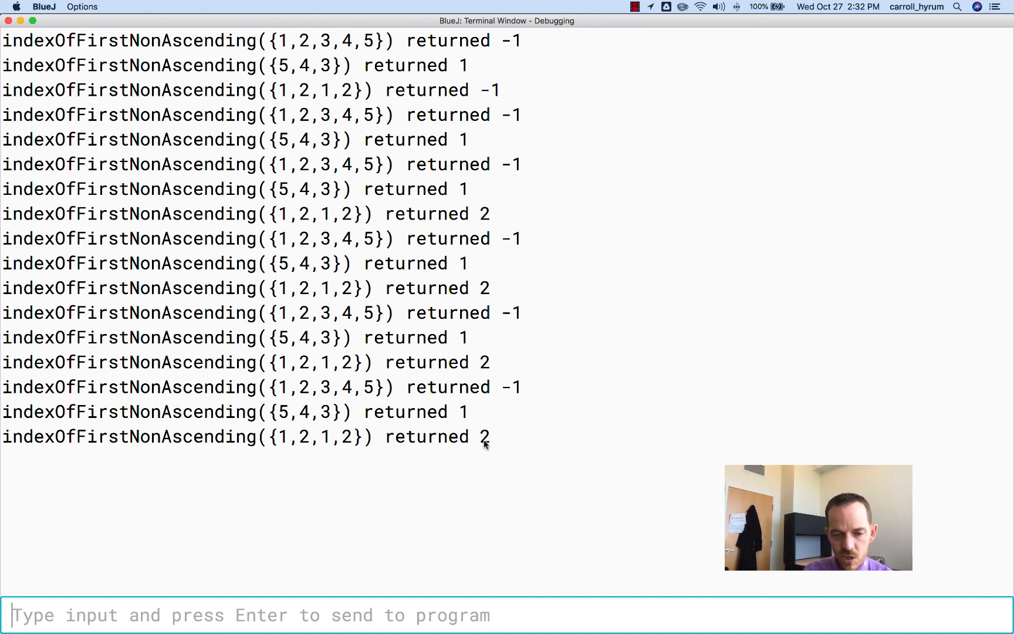
{"action": "mouse_move", "coordinate": [321, 441]}
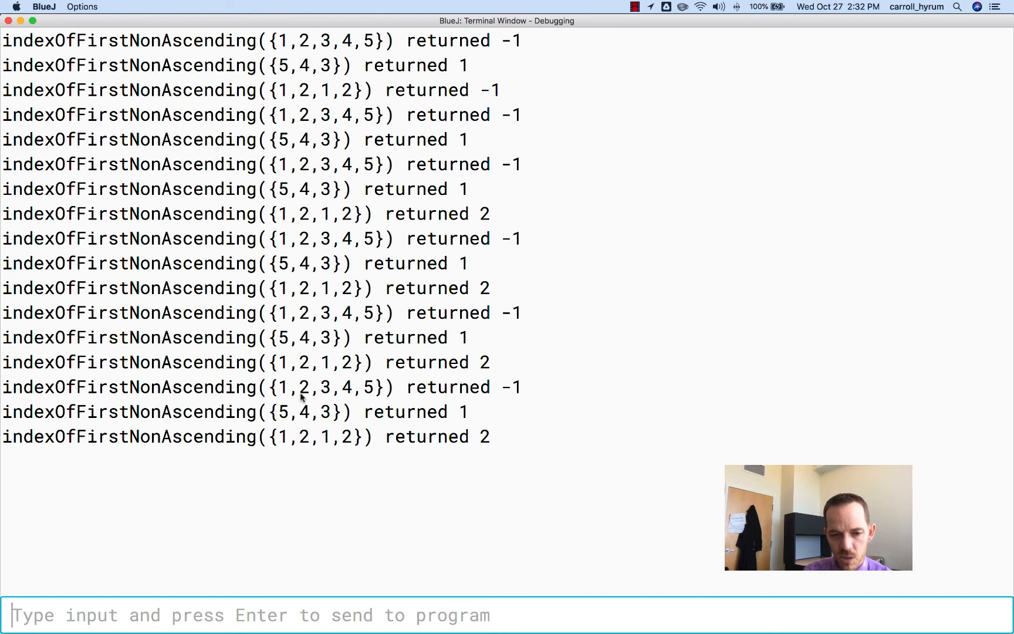
{"action": "mouse_move", "coordinate": [376, 417]}
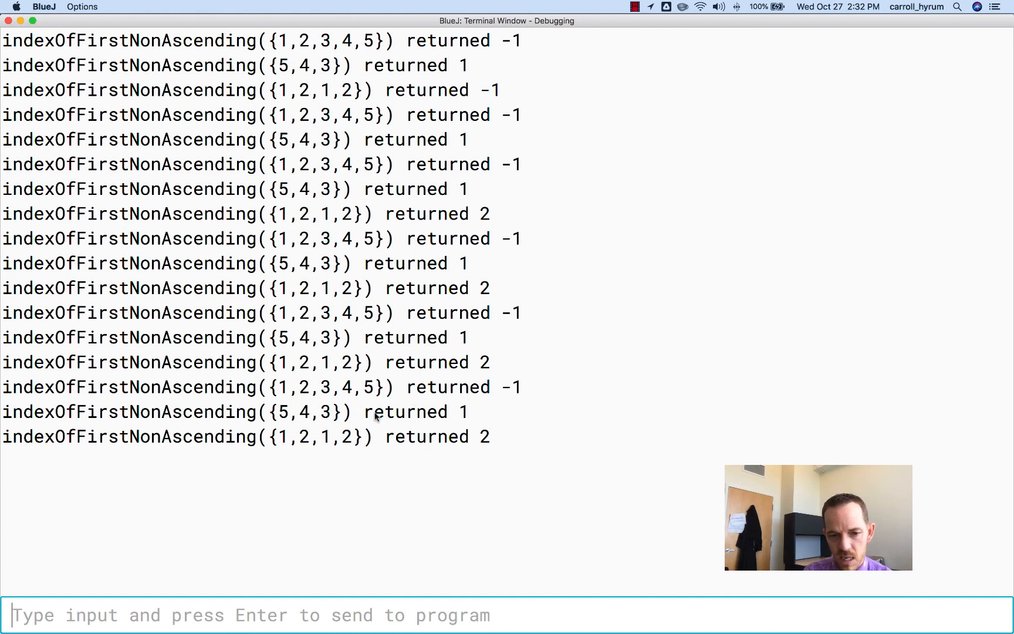
{"action": "mouse_move", "coordinate": [407, 422]}
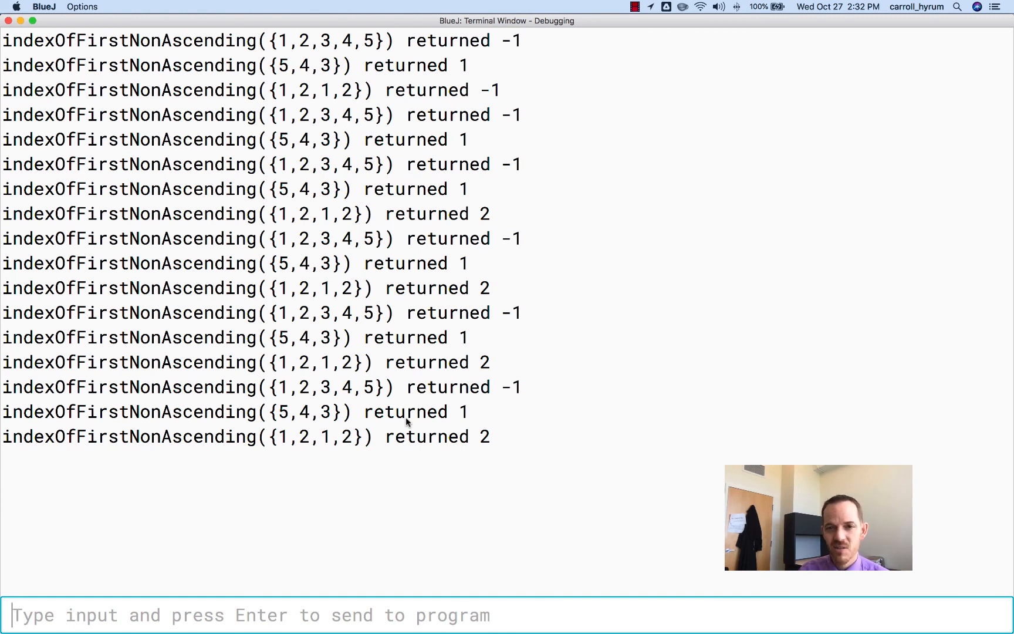
{"action": "left_click", "coordinate": [635, 7]}
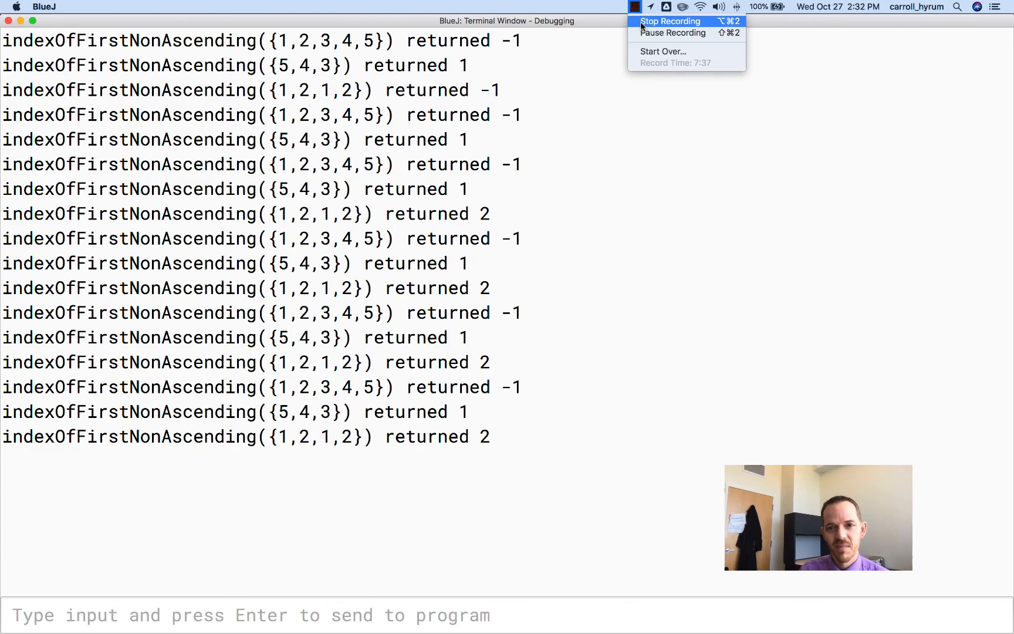